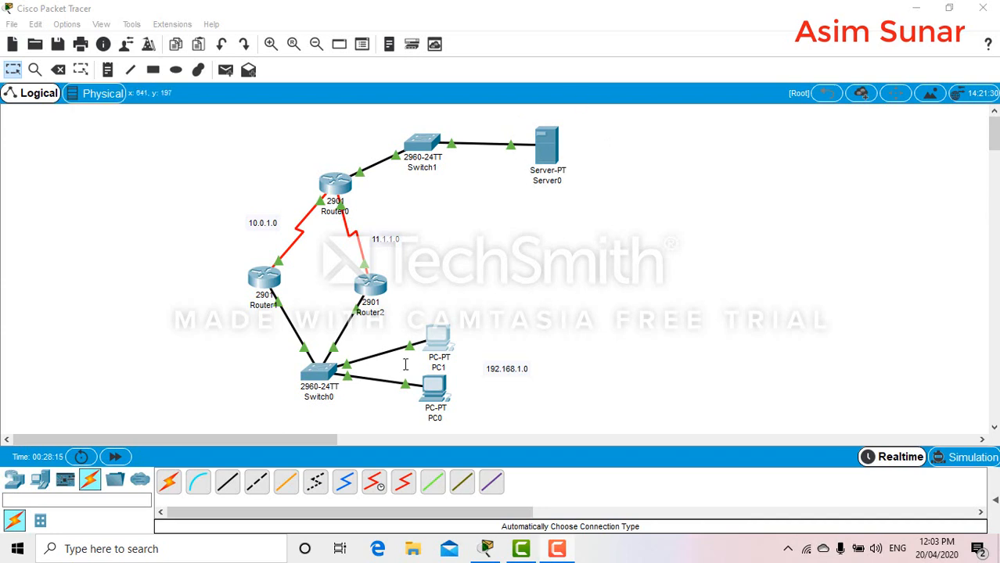
mouse_move(375, 269)
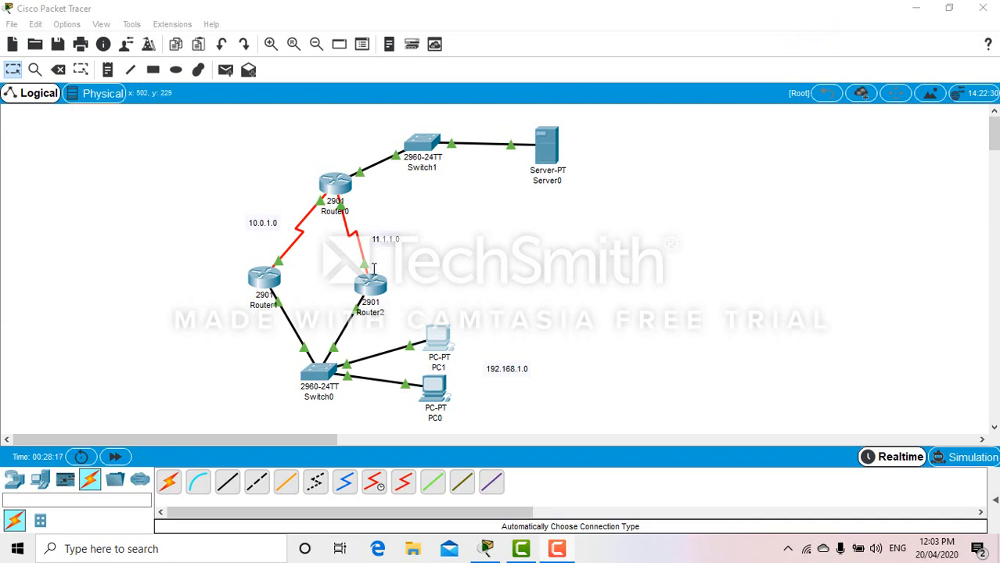
mouse_move(181, 184)
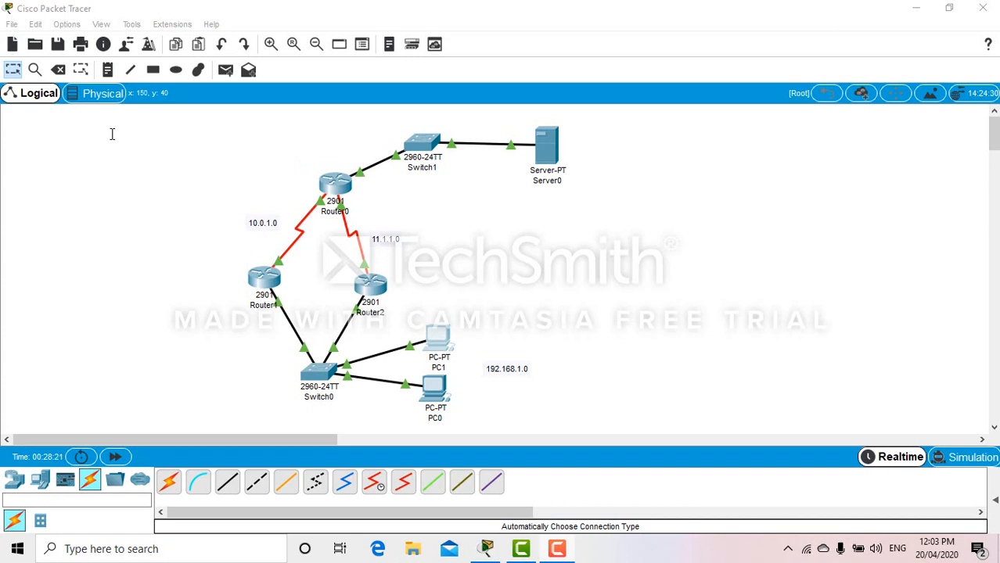
mouse_move(307, 284)
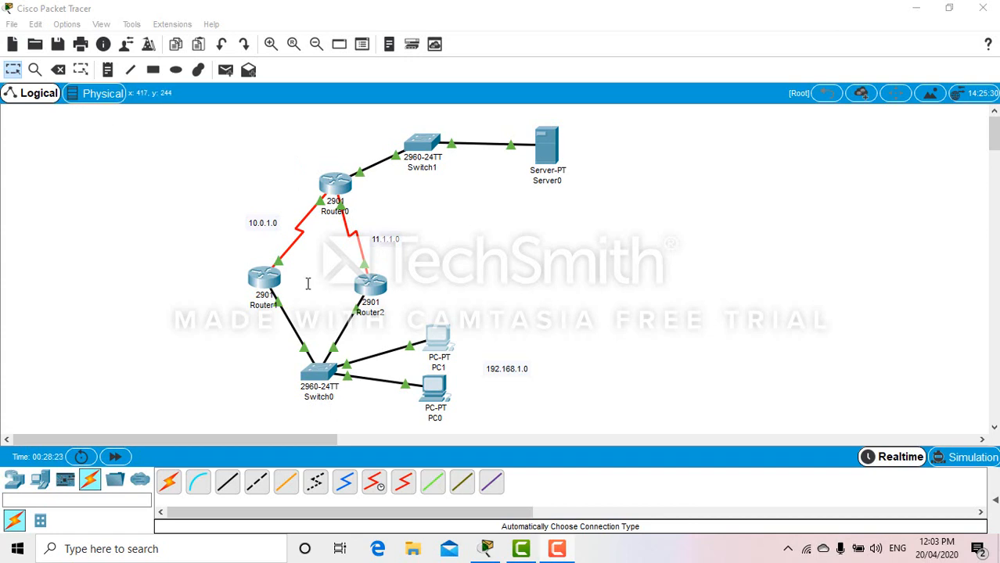
mouse_move(335, 288)
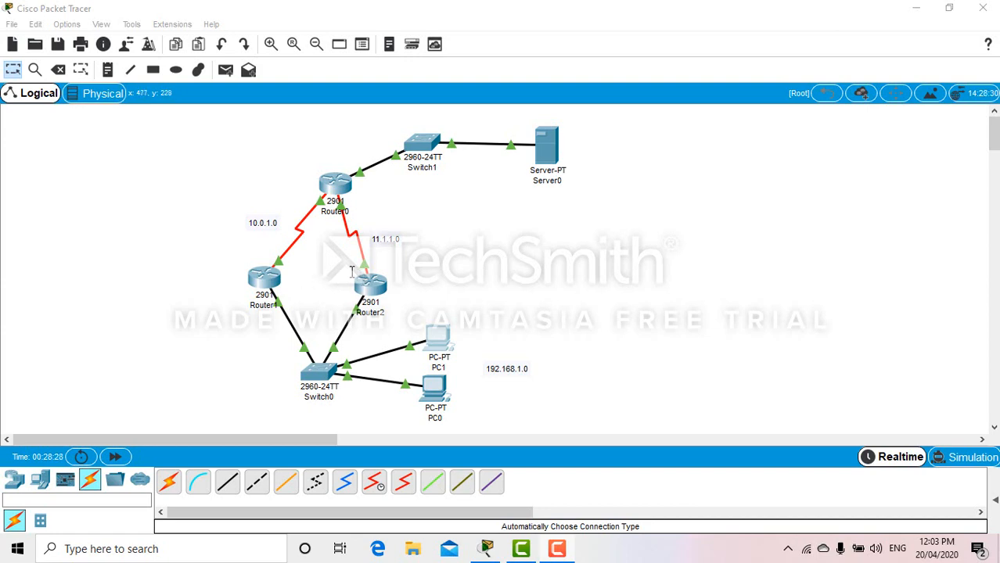
mouse_move(316, 277)
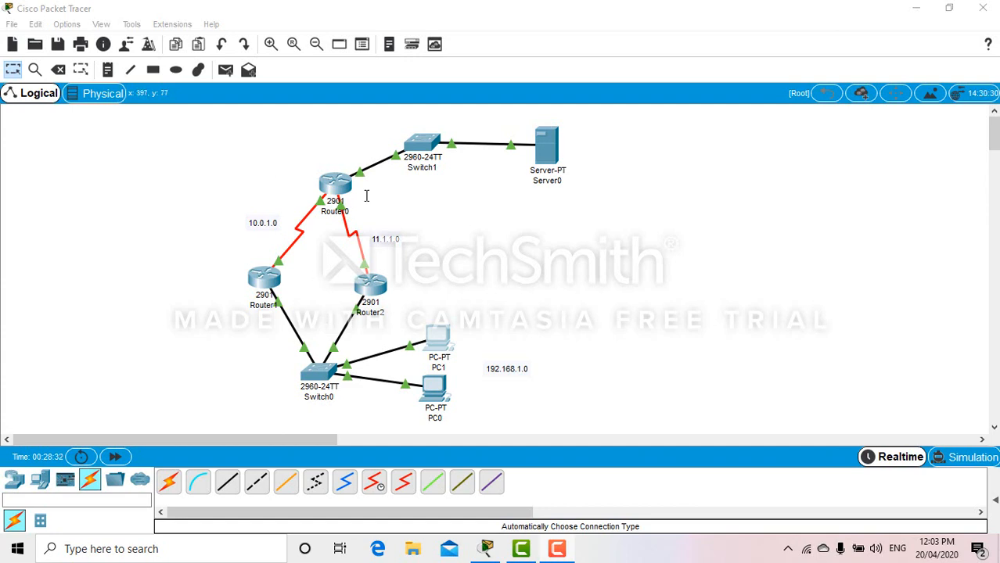
mouse_move(285, 231)
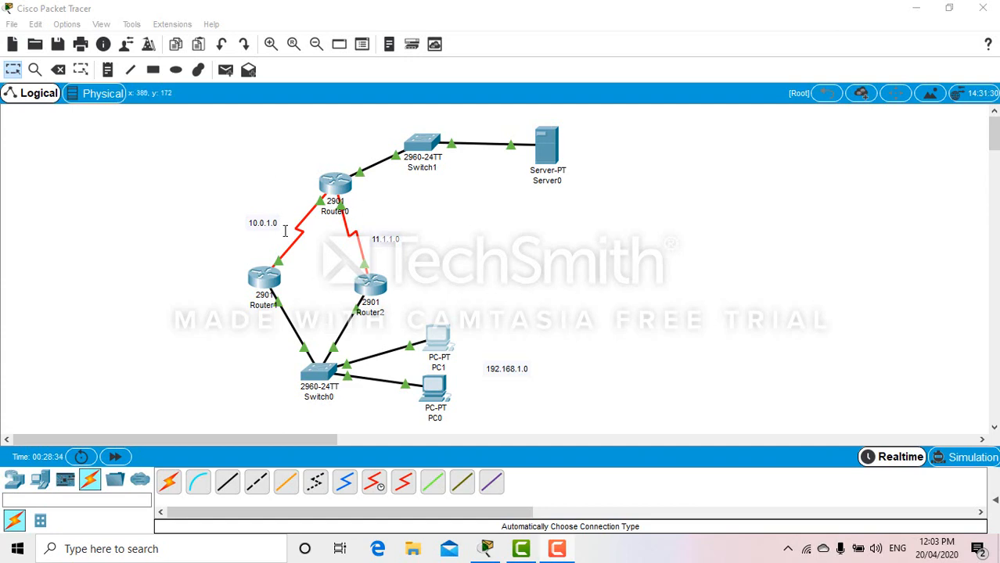
mouse_move(298, 262)
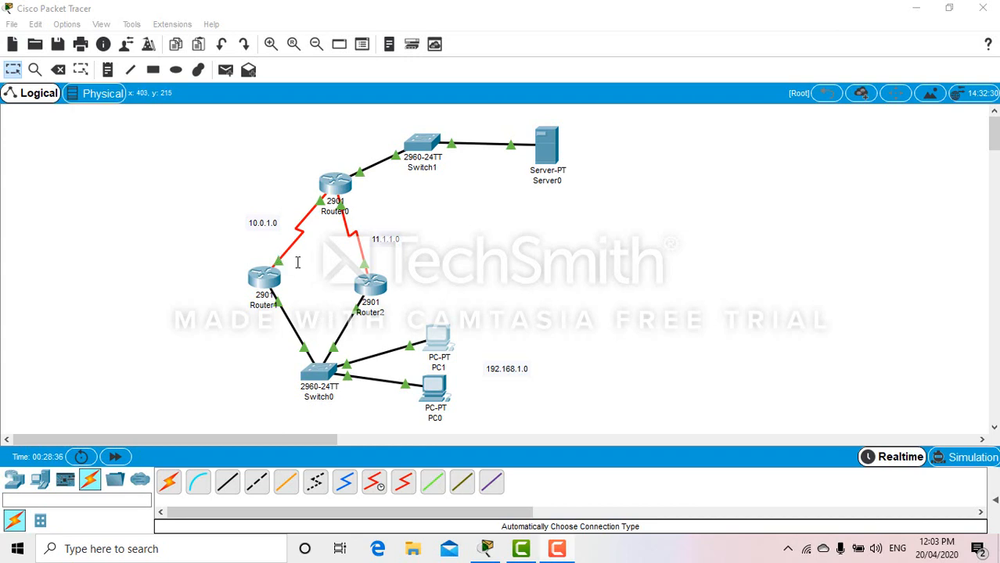
mouse_move(328, 282)
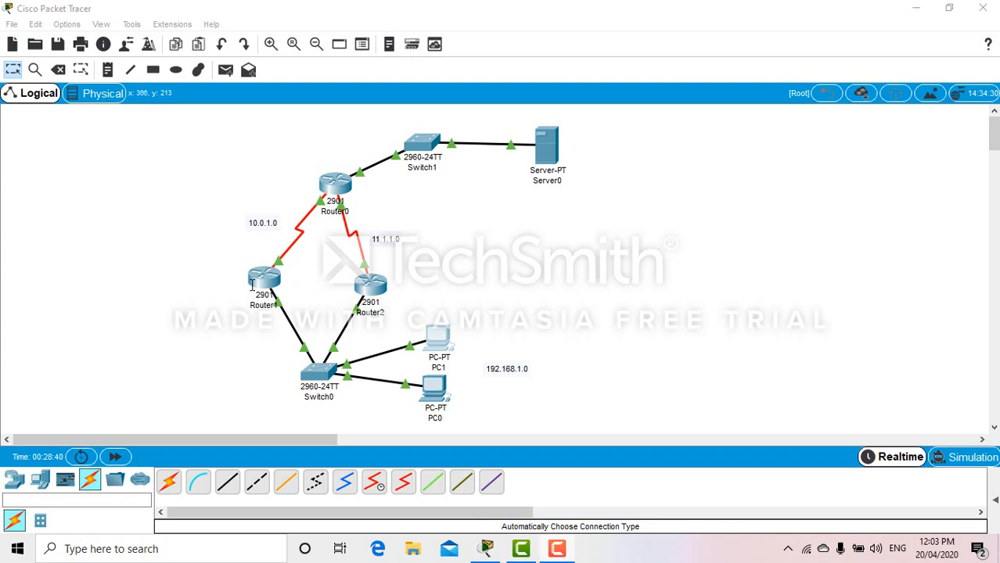
mouse_move(364, 242)
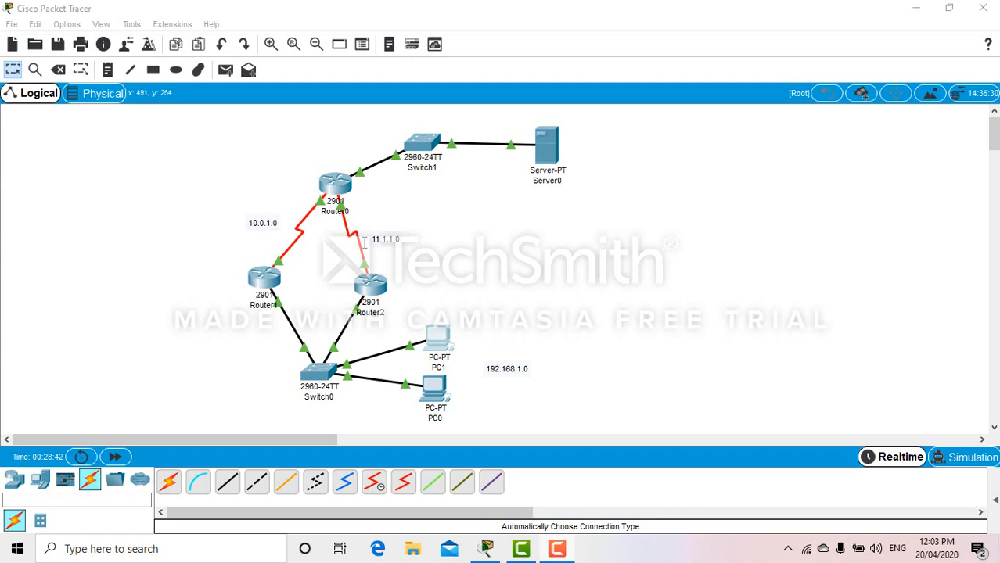
mouse_move(359, 294)
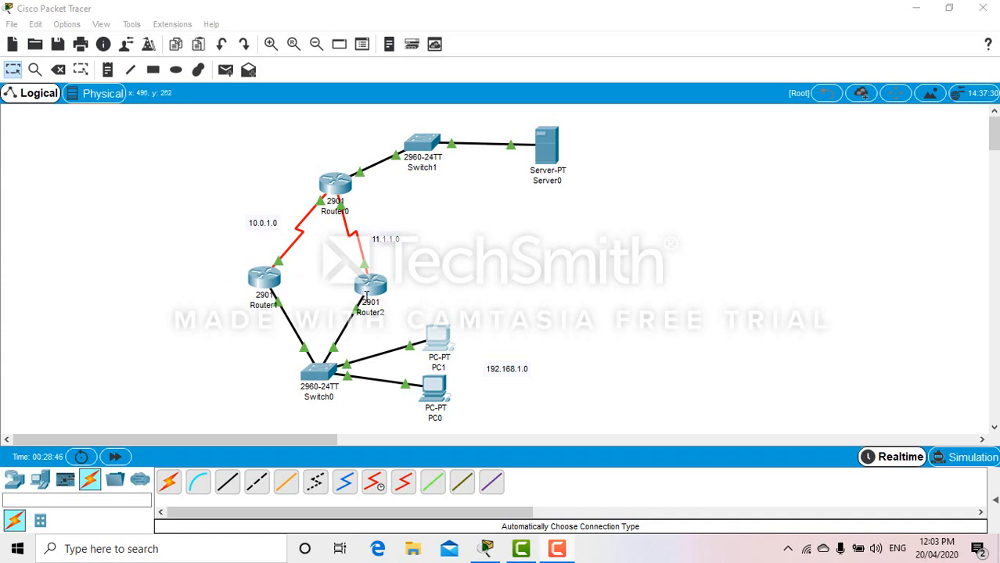
mouse_move(327, 283)
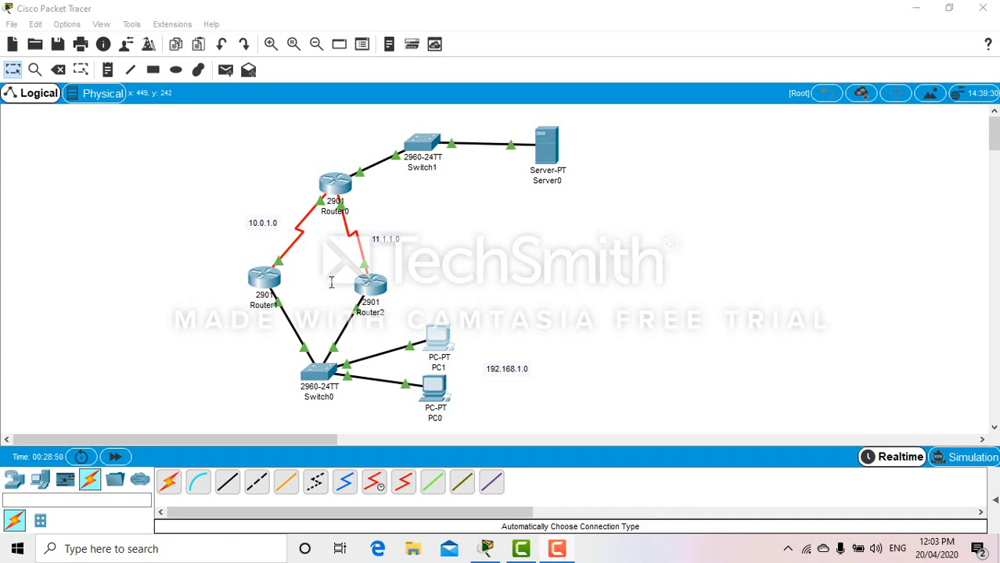
mouse_move(497, 174)
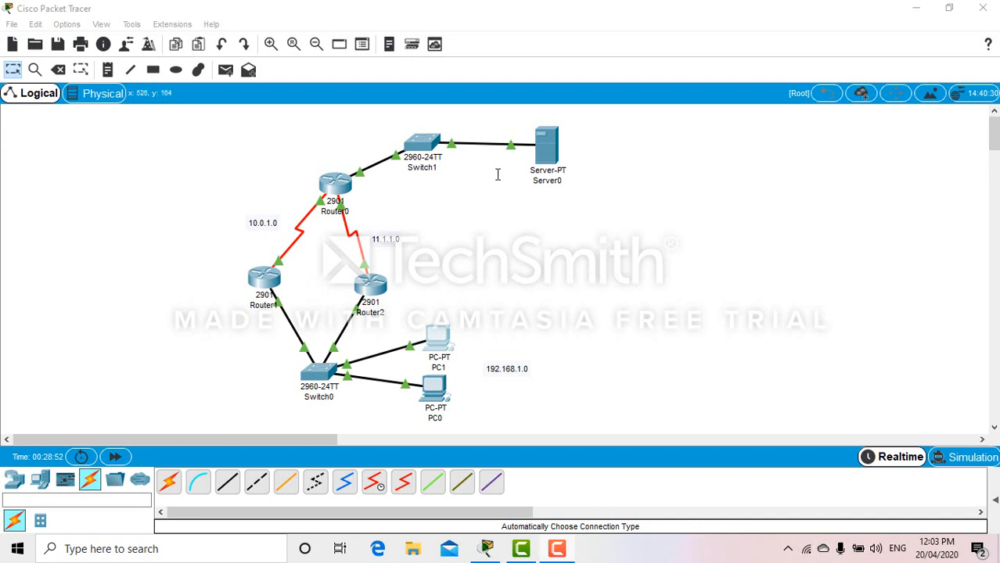
mouse_move(488, 206)
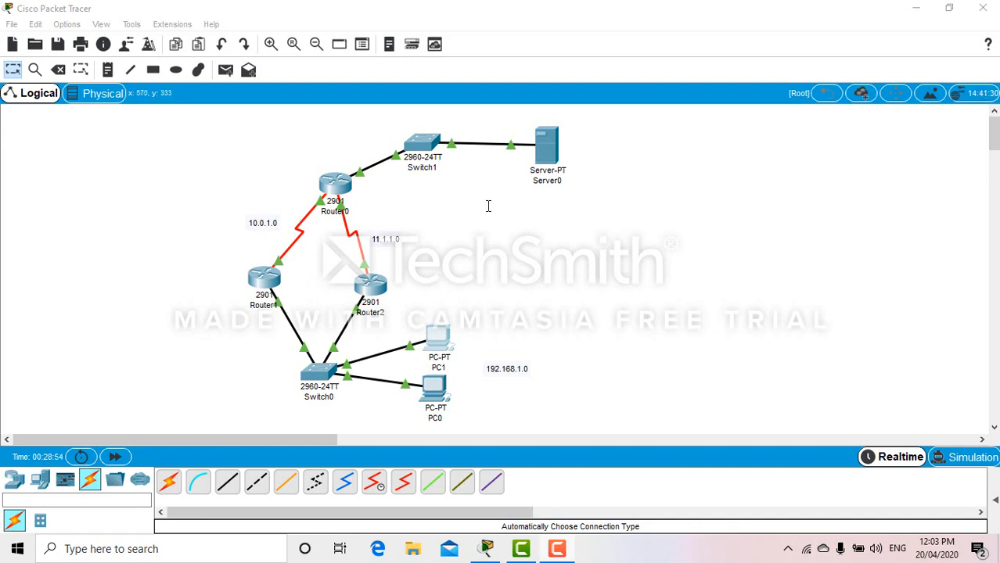
mouse_move(467, 268)
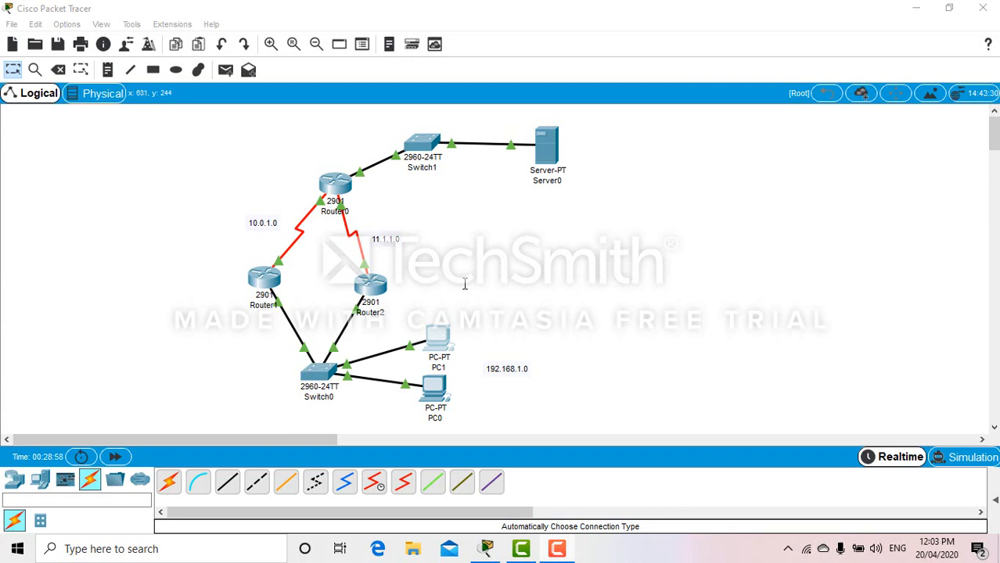
mouse_move(417, 200)
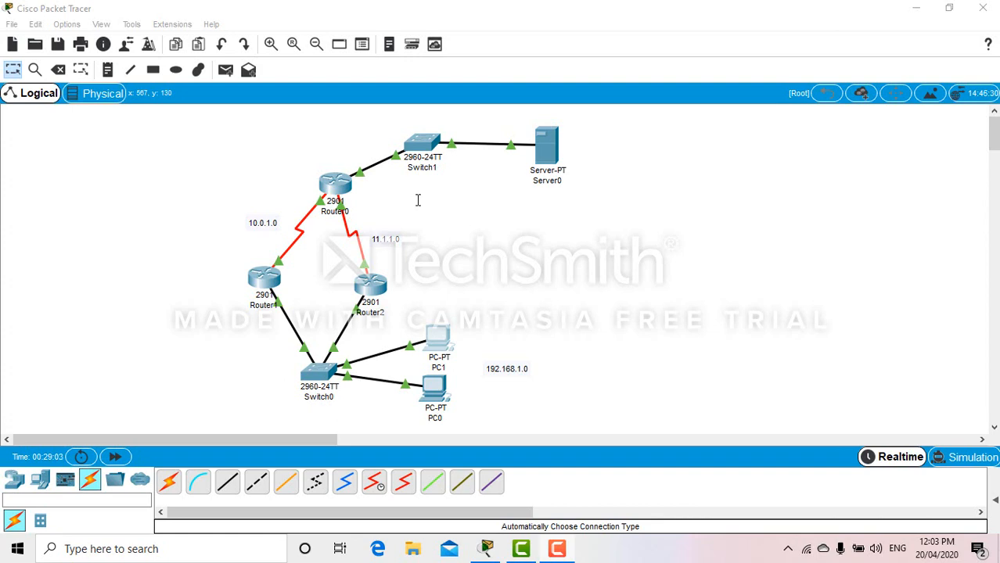
mouse_move(403, 216)
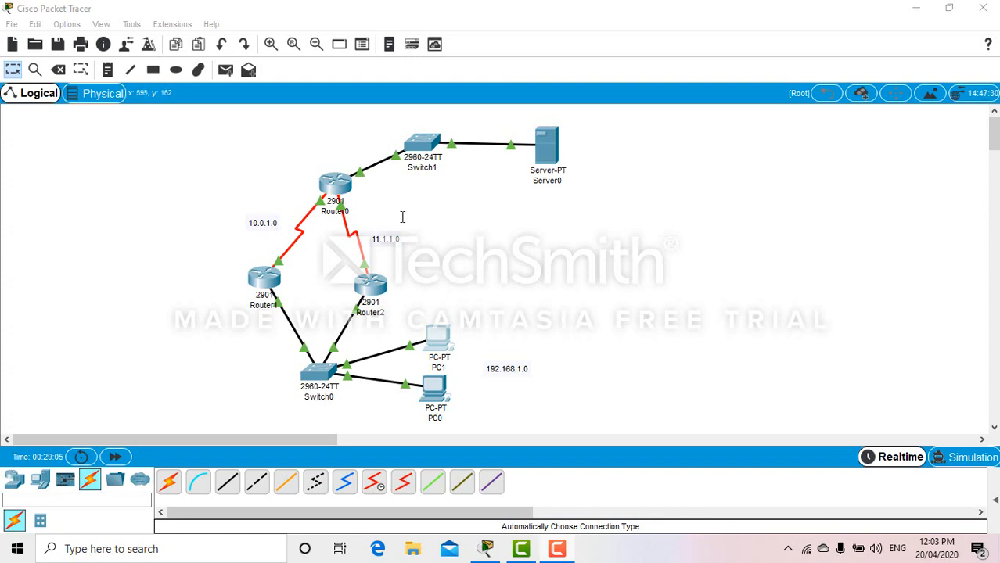
mouse_move(381, 171)
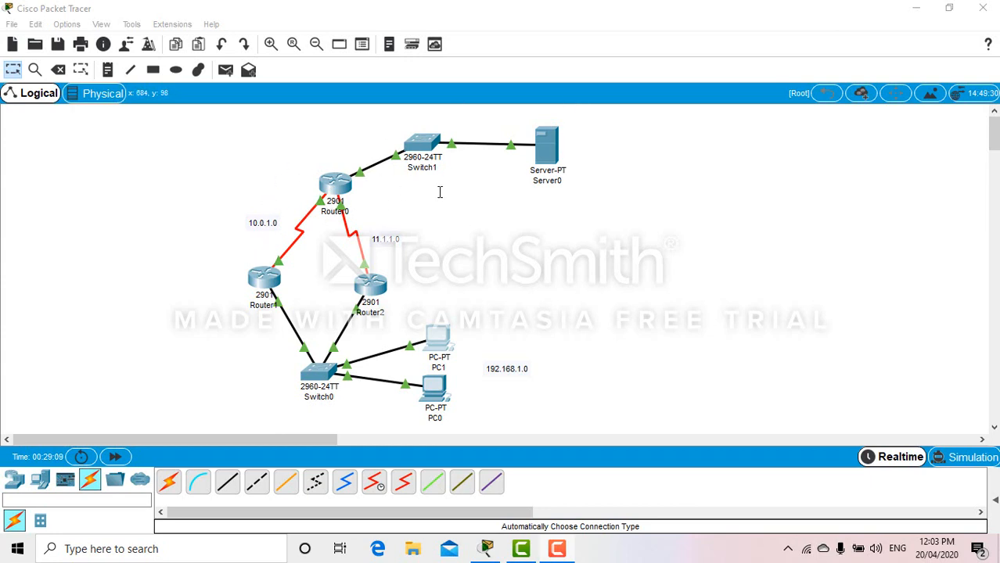
mouse_move(419, 244)
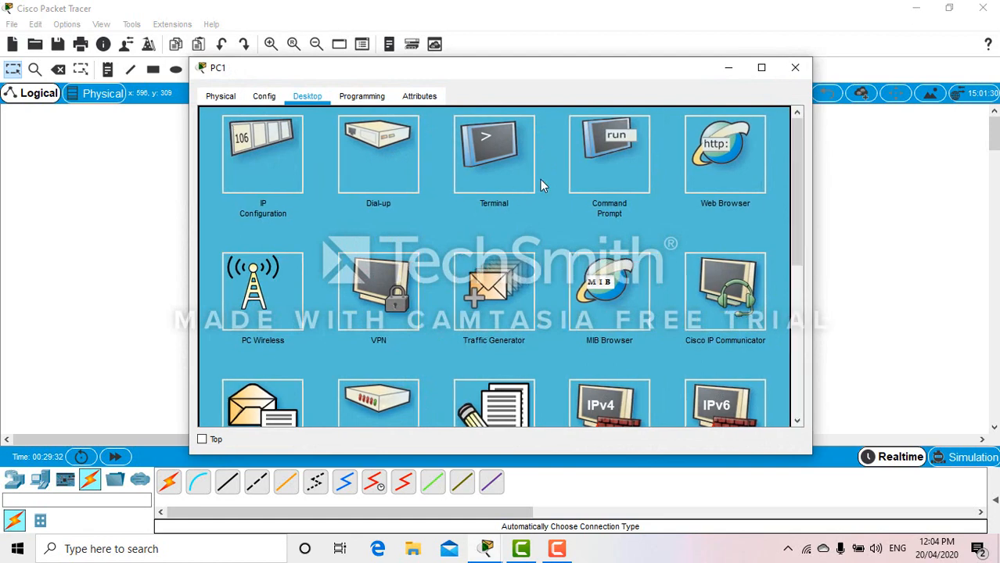
Verify PC1's IP settings show 192.168.1.4 with default gateway 192.168.1.1, then close PC1.
click(262, 153)
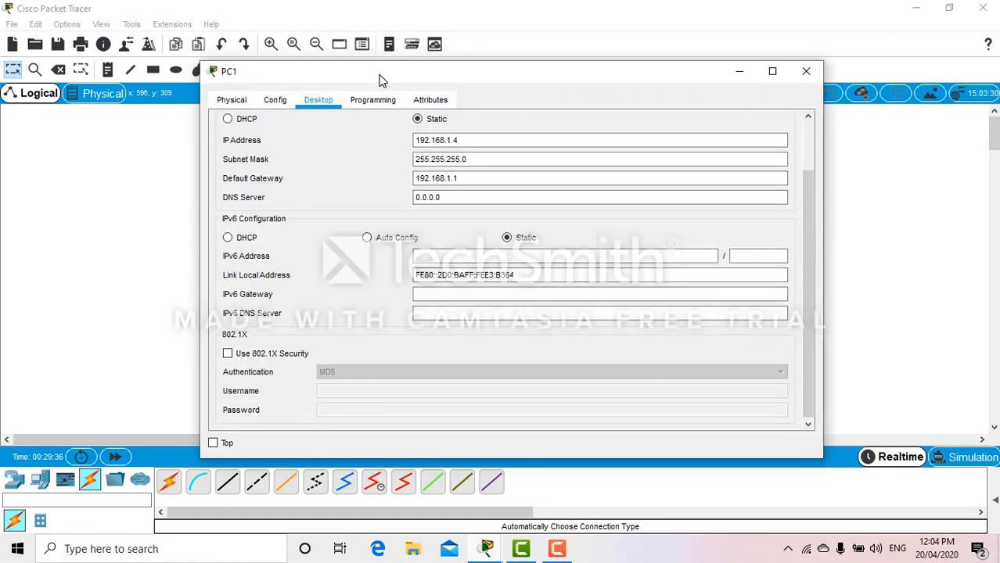
drag(383, 71, 720, 136)
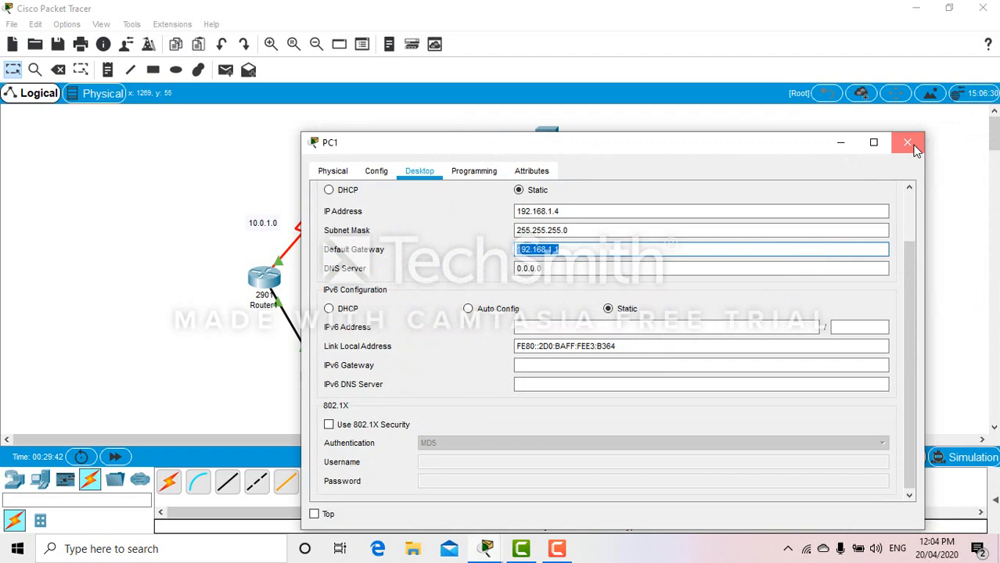
click(907, 143)
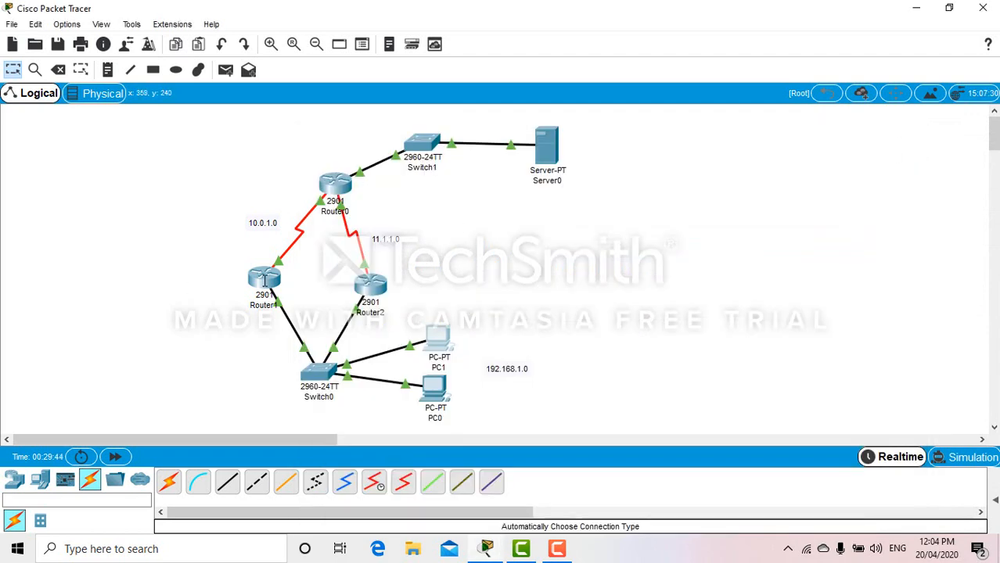
mouse_move(369, 294)
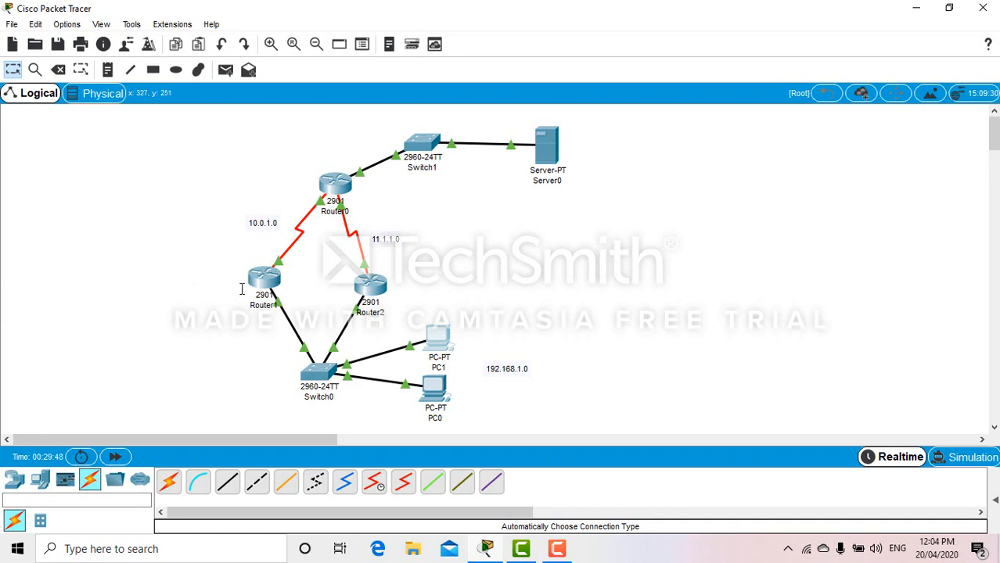
mouse_move(273, 313)
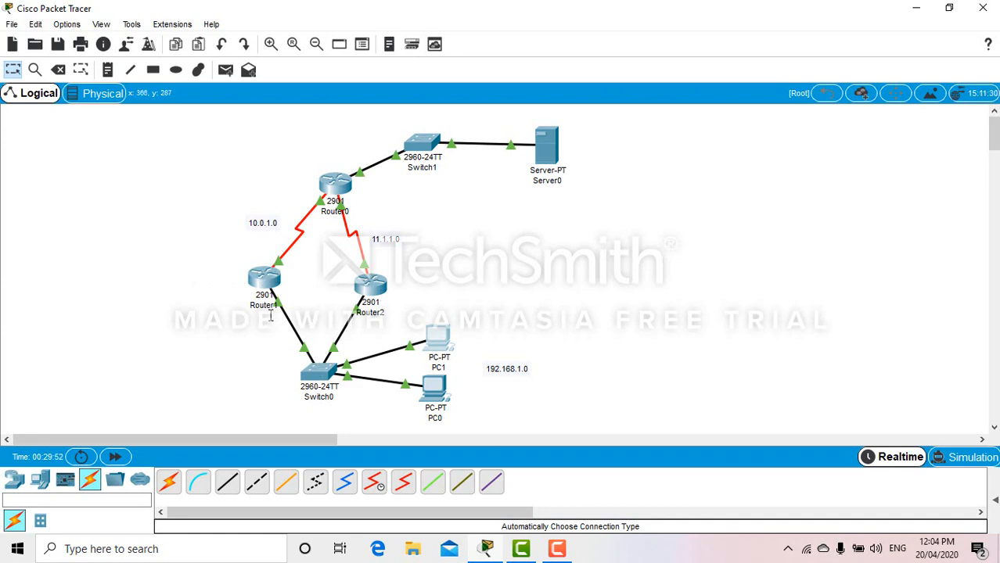
mouse_move(392, 353)
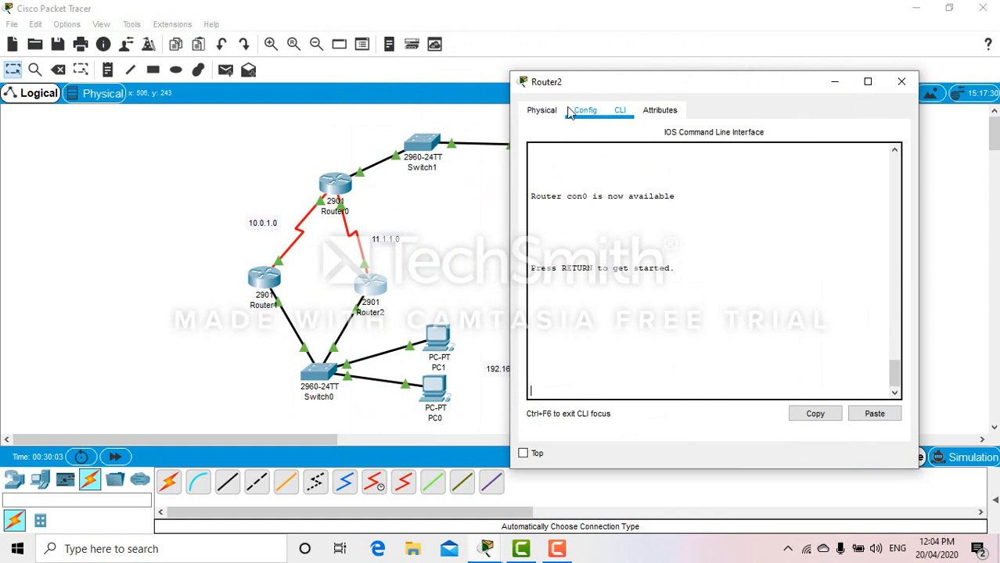
Verify Router2's GigabitEthernet0/0 has 192.168.1.2, mask 255.255.255.0, then close its window.
click(584, 110)
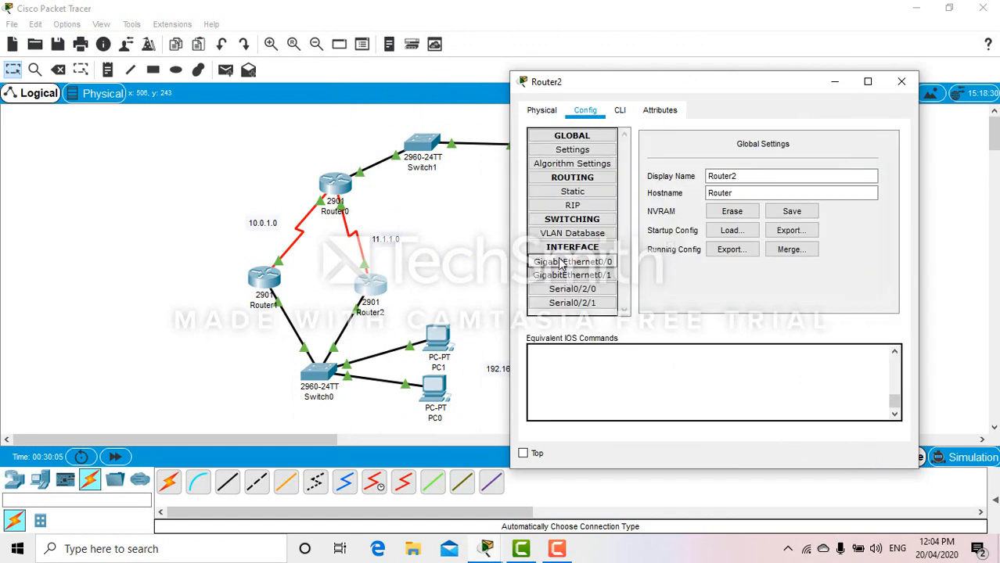
click(572, 262)
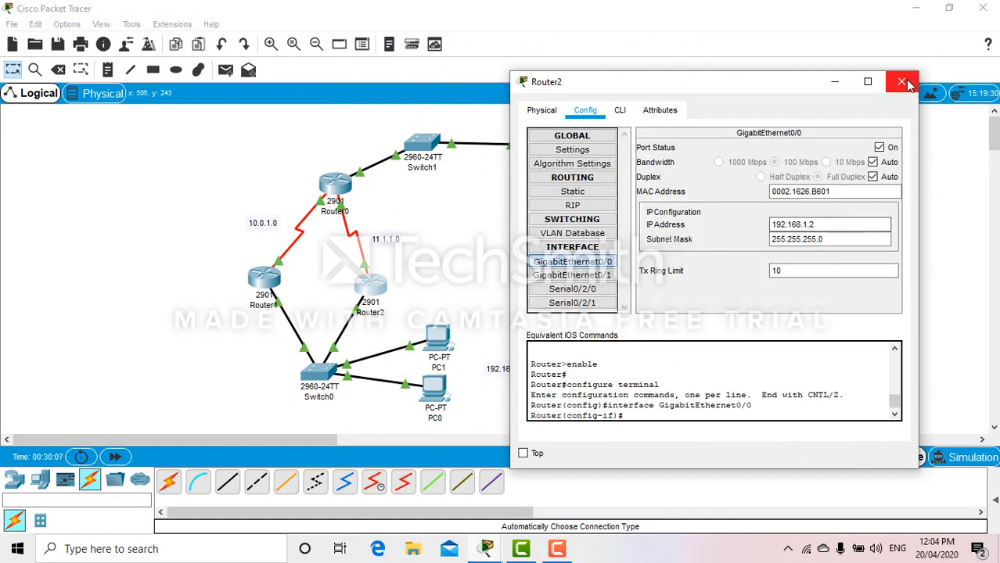
click(902, 81)
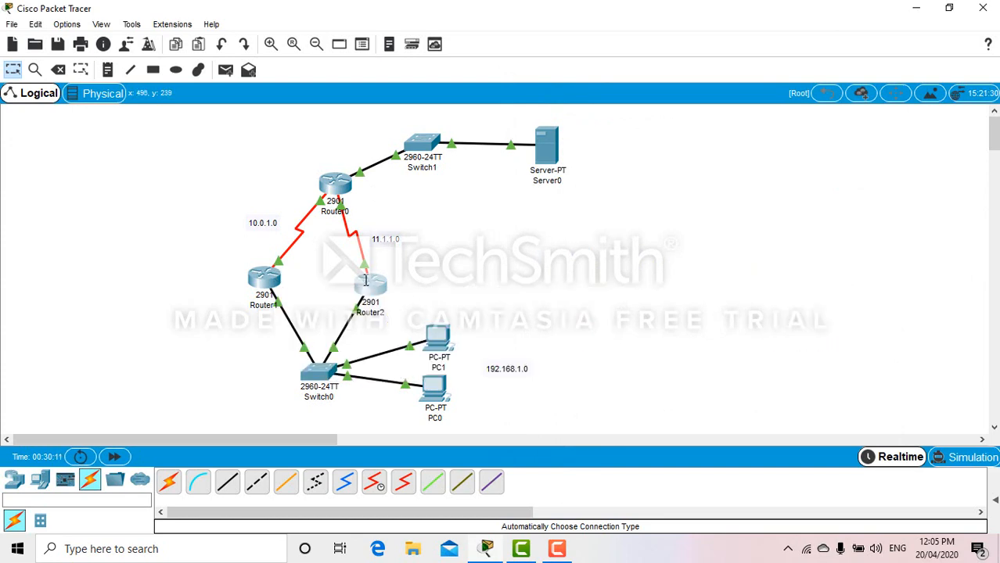
mouse_move(372, 282)
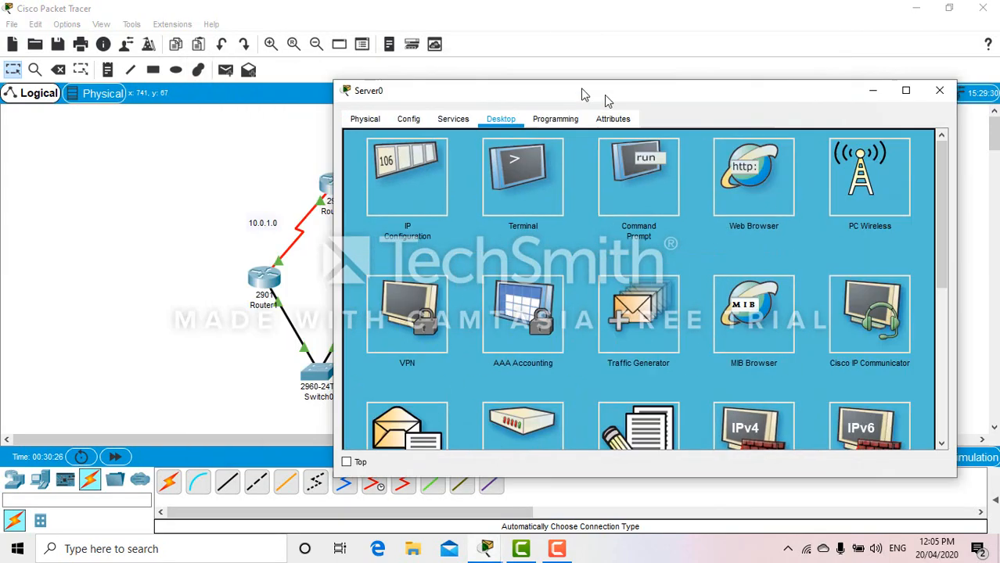
From Server0's Command Prompt, ping 192.168.1.3 and the other 192.168.1.x addresses.
click(638, 176)
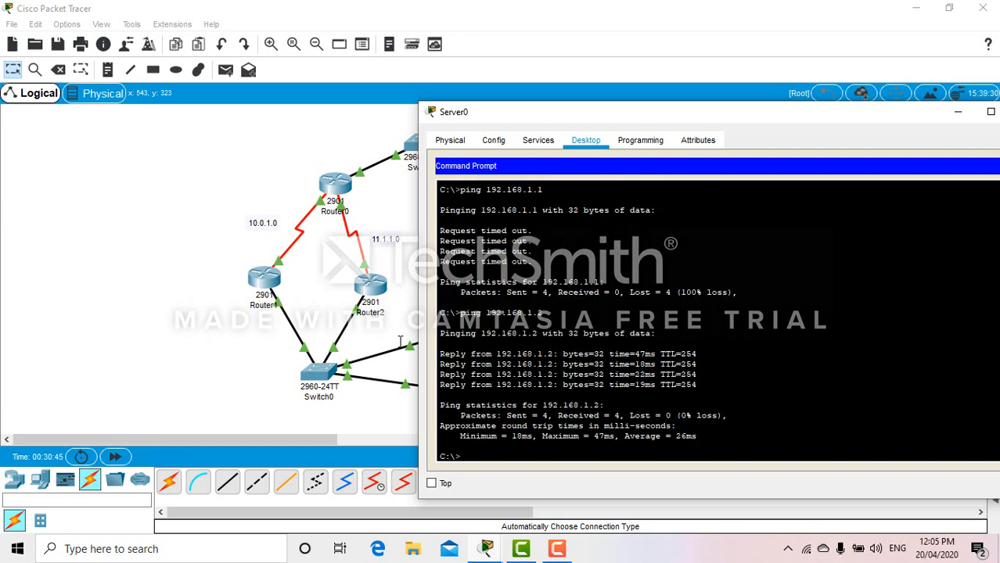
text(ping 192.168.1.3)
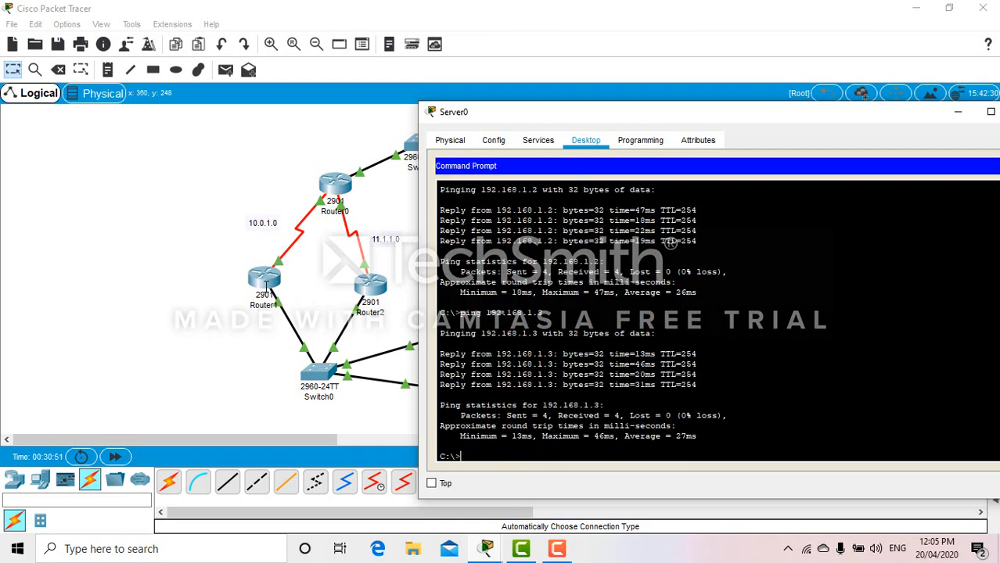
text(ping 192.168.1.)
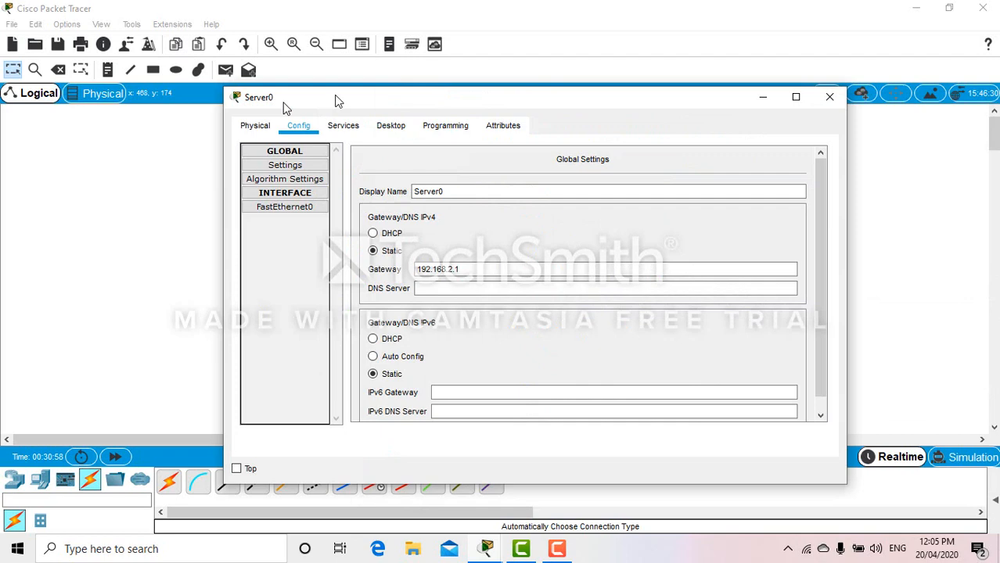
Close Server0 and bring up Router1's CLI console.
click(829, 97)
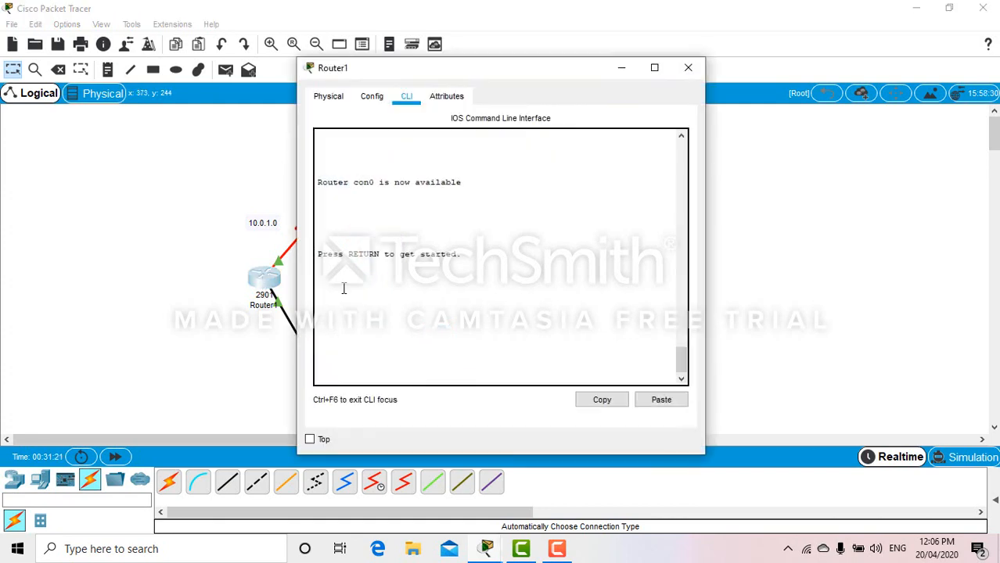
Set HSRP virtual IP 192.168.1.1 on Router1's GigabitEthernet0/0 with standby ip.
text(en)
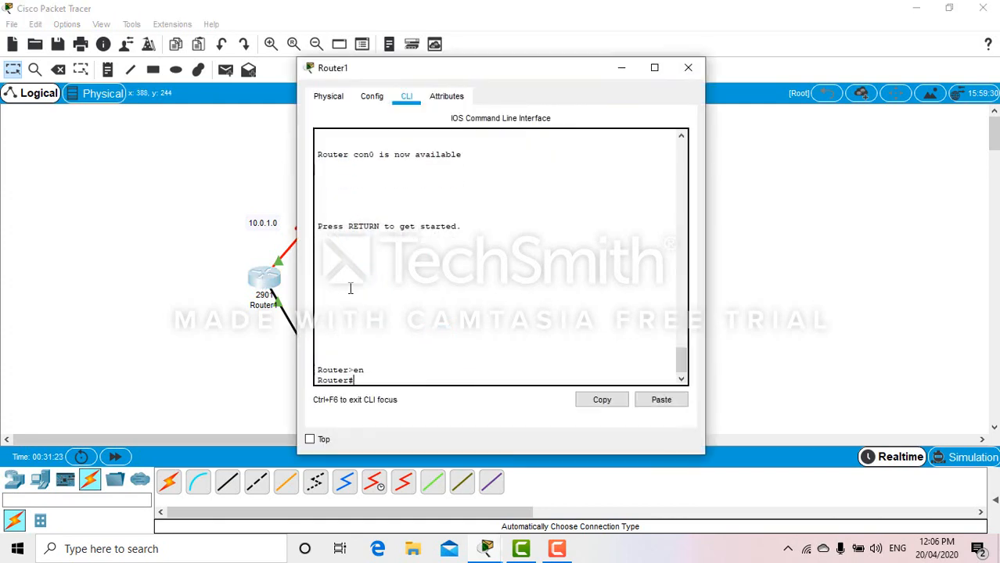
text(conf t)
text(i)
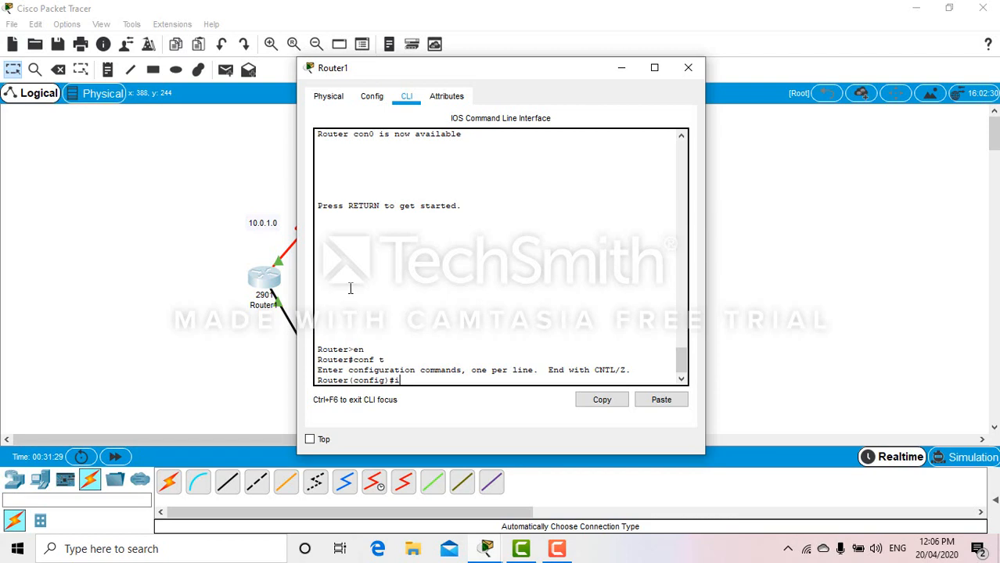
text(nt g)
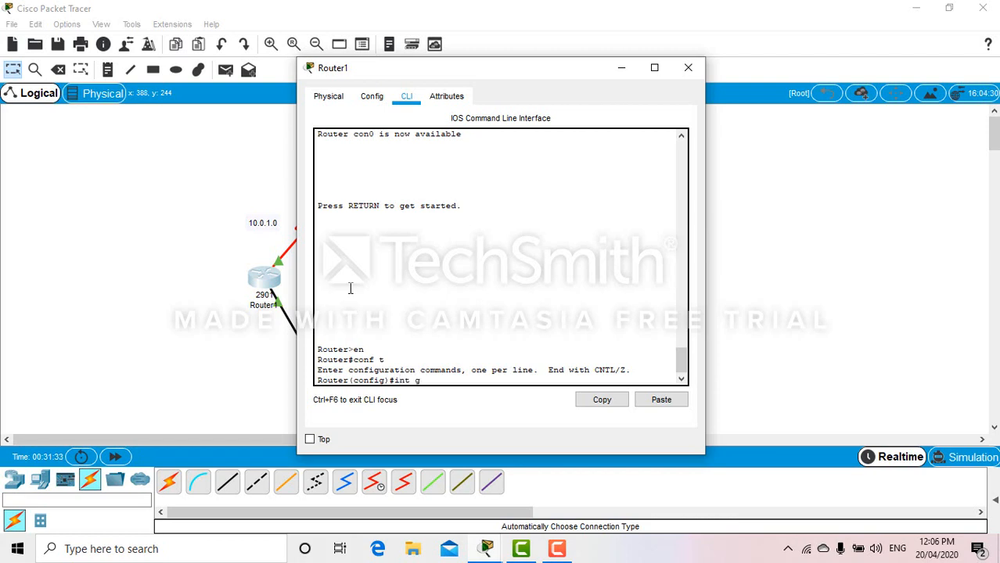
text(0/0)
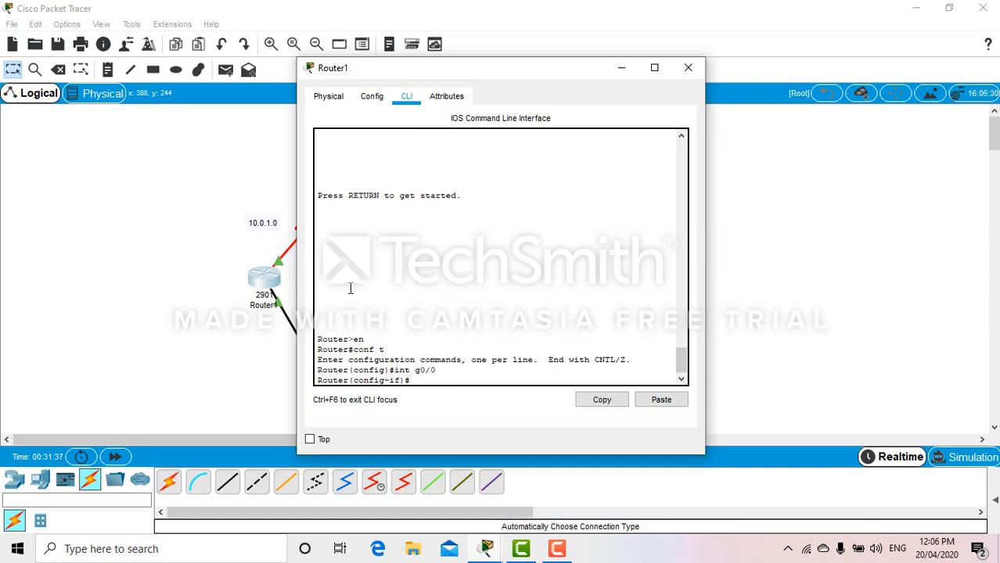
text(stp)
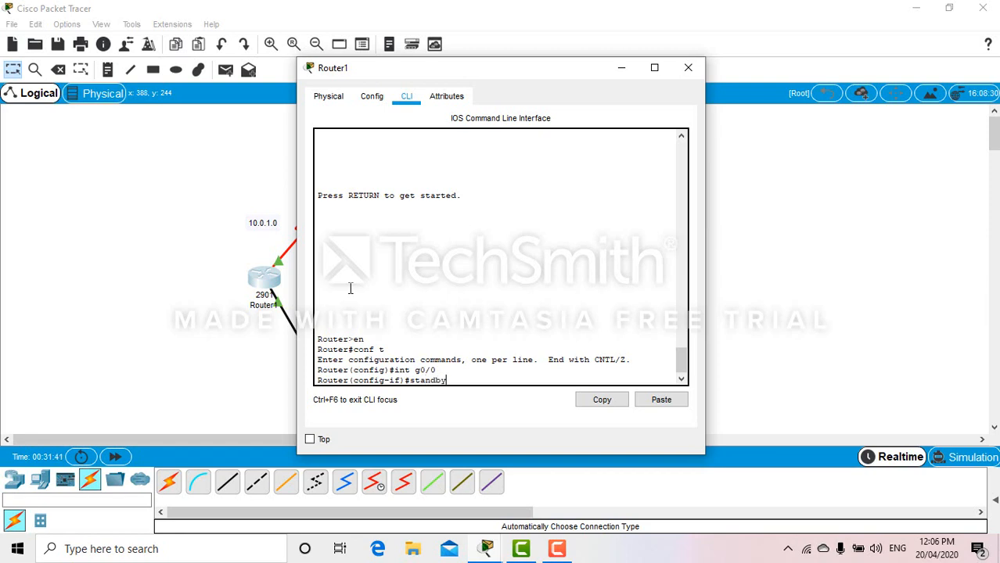
text(?)
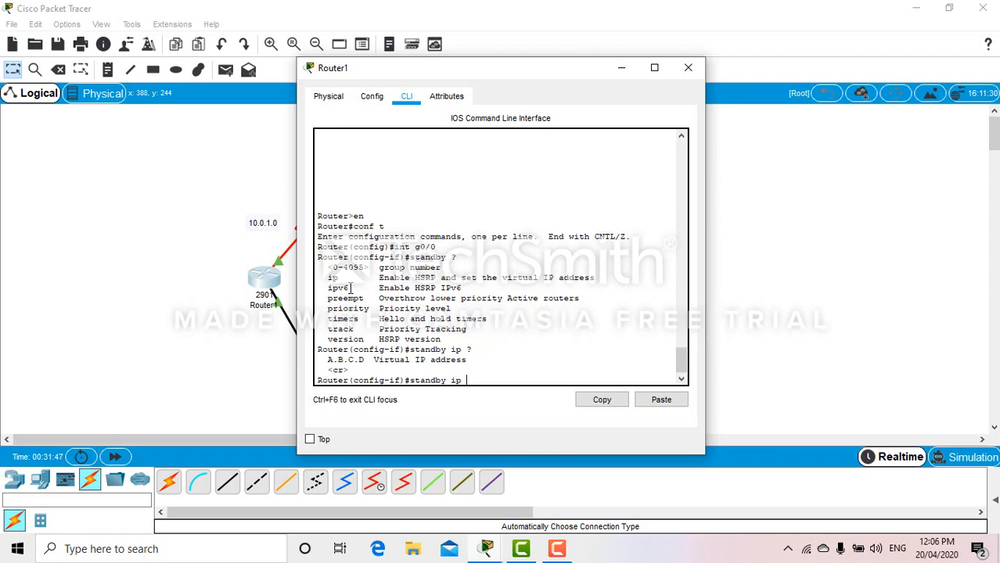
text(192.168)
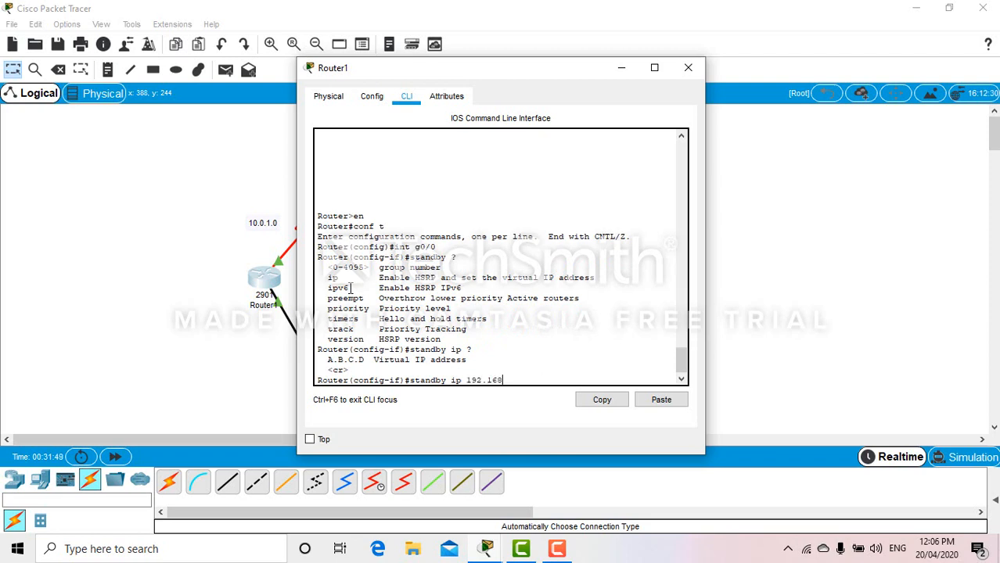
text(.1.1)
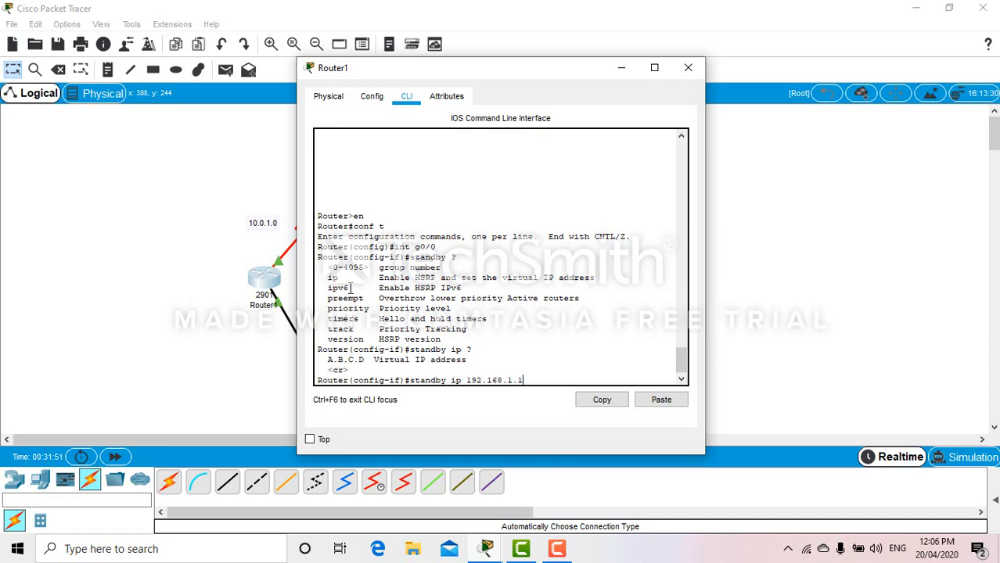
key(enter)
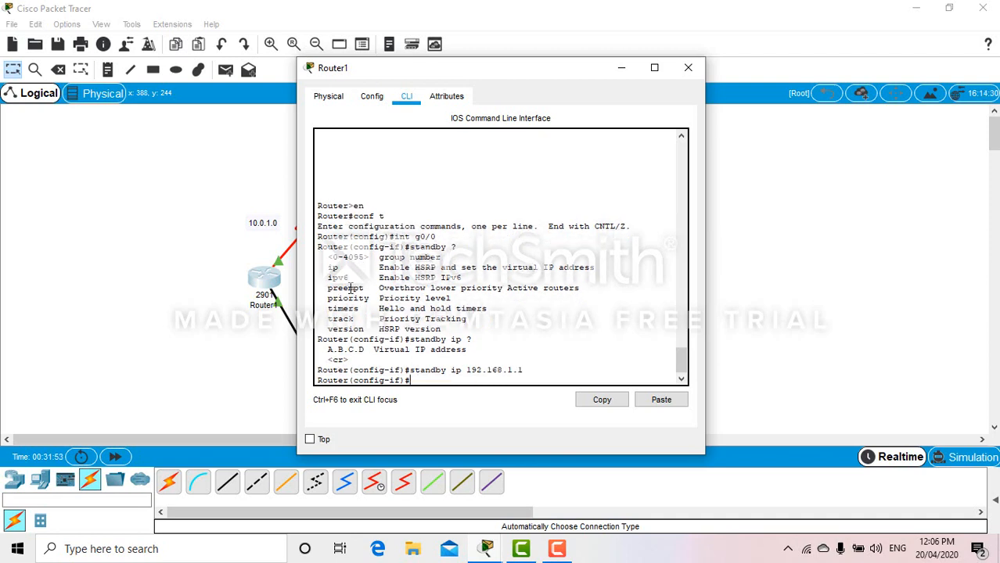
Give Router1's HSRP group priority 150 and enable preempt, then save.
text(S)
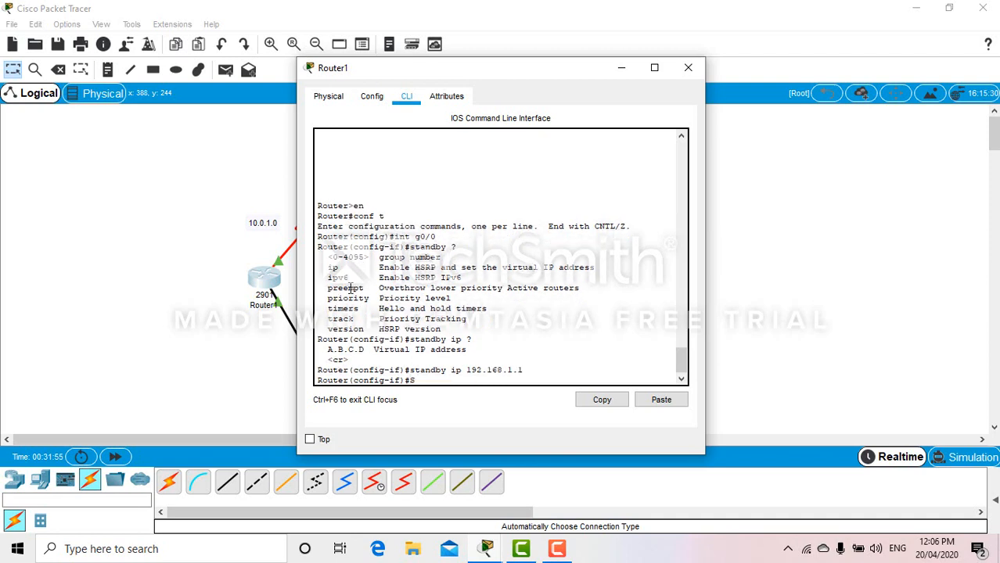
text(tandby)
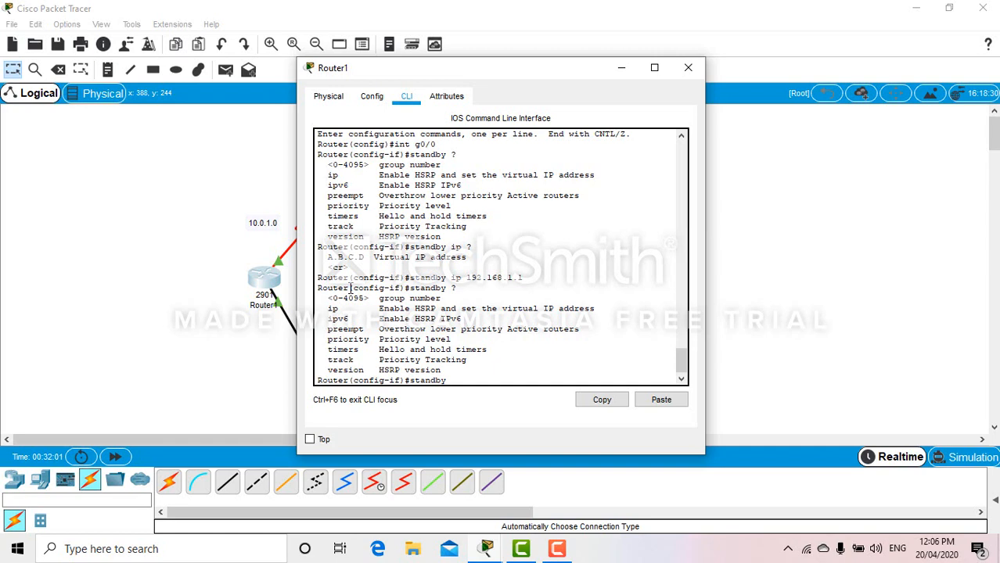
text(pr)
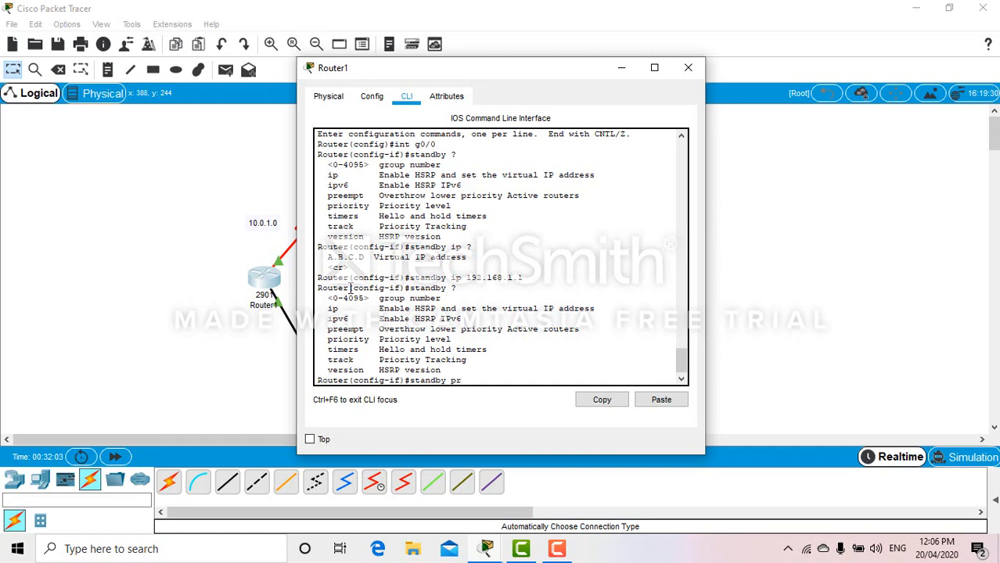
text(iority)
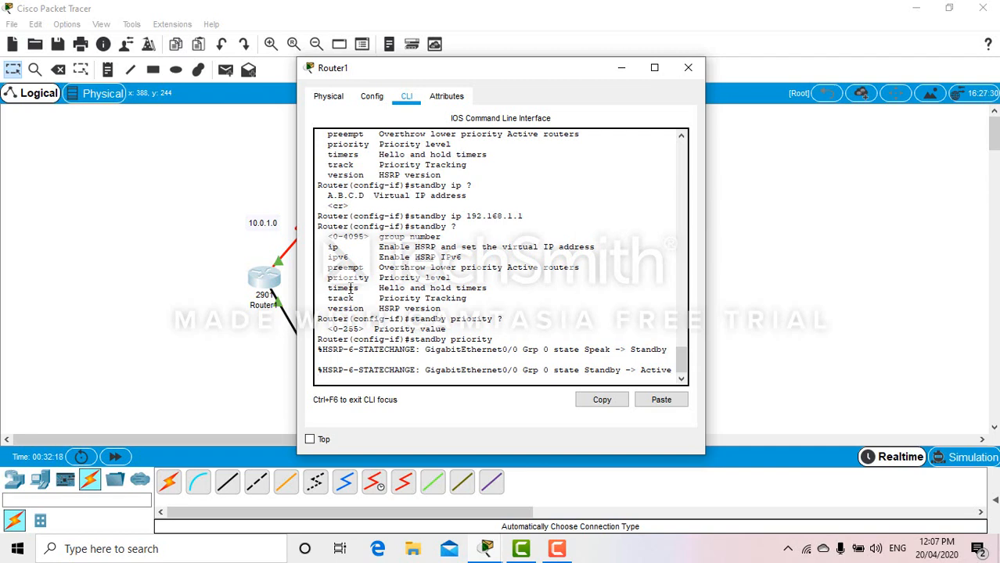
text(150)
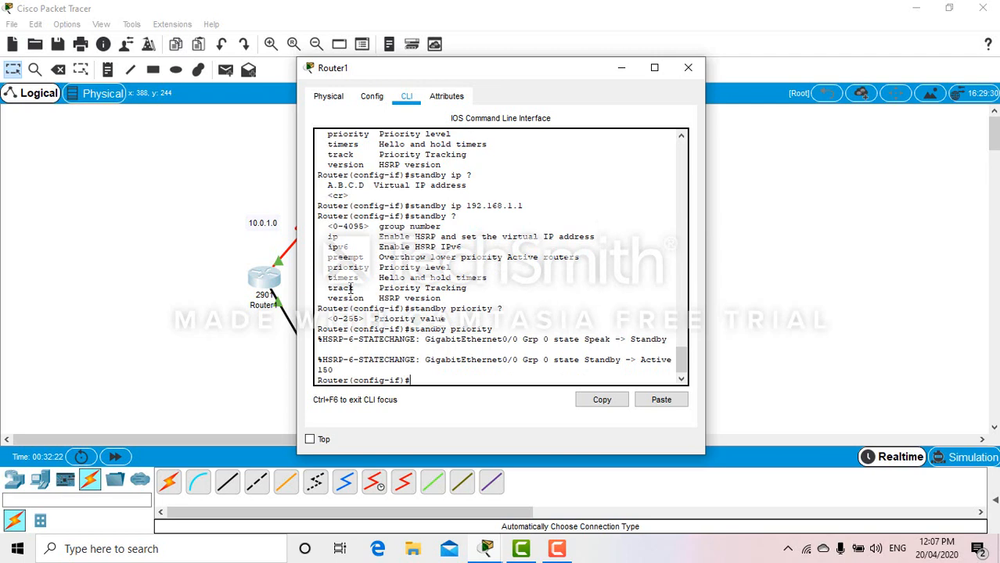
text(standby)
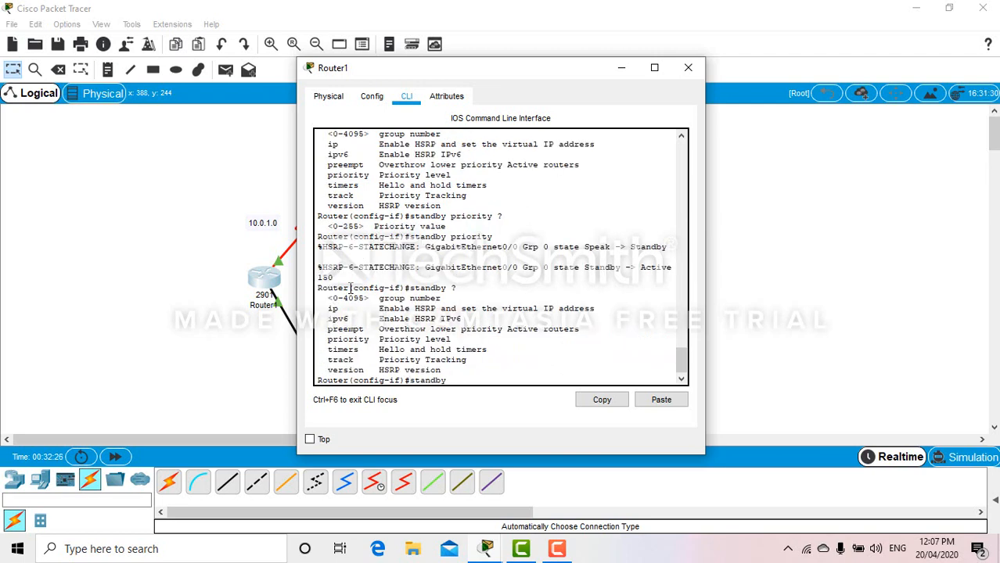
text(preempt)
text(wr)
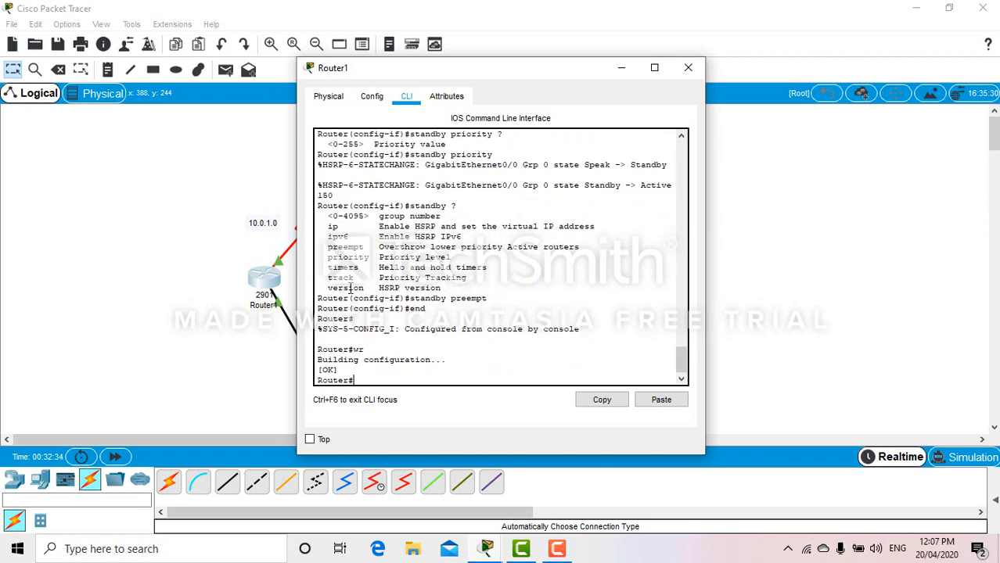
On Router2's CLI, set standby ip 192.168.1.1 on g0/0, save with wr, and close.
click(688, 67)
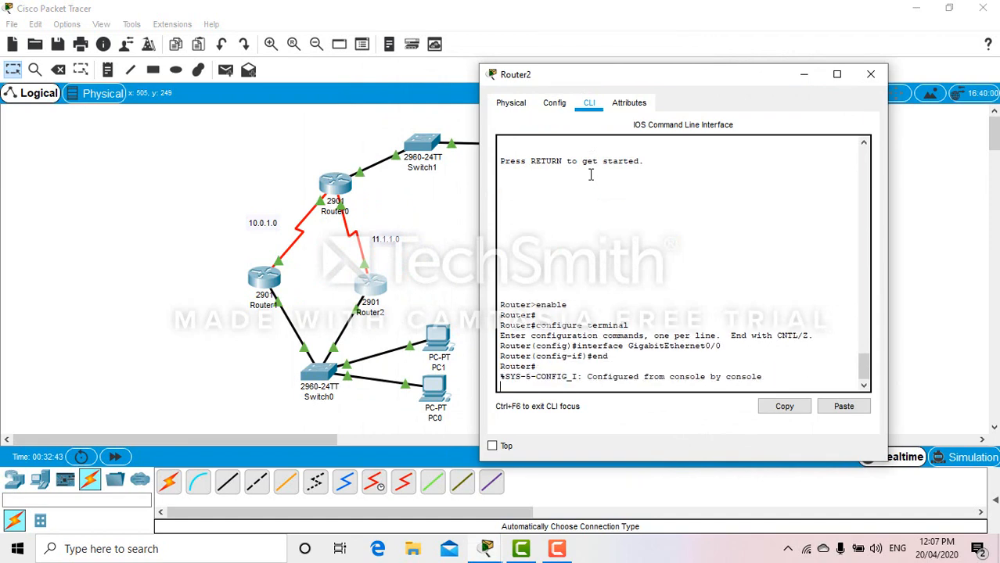
text(conf)
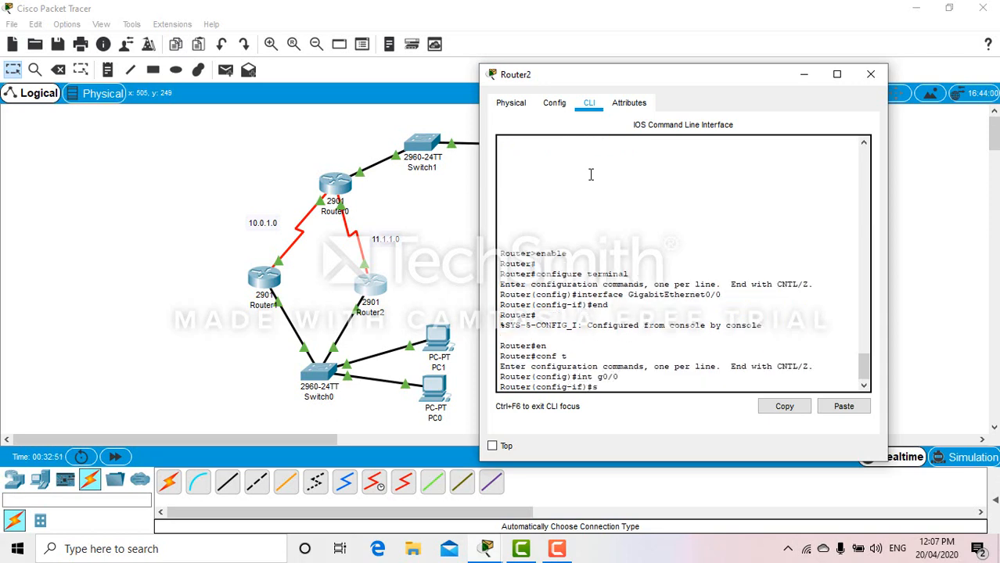
text(tandby)
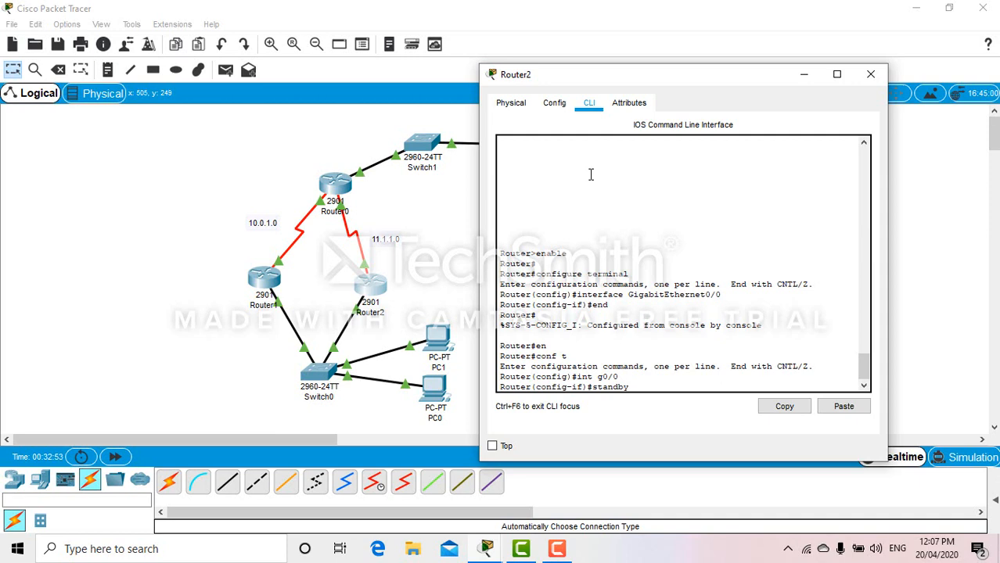
text(ip 192)
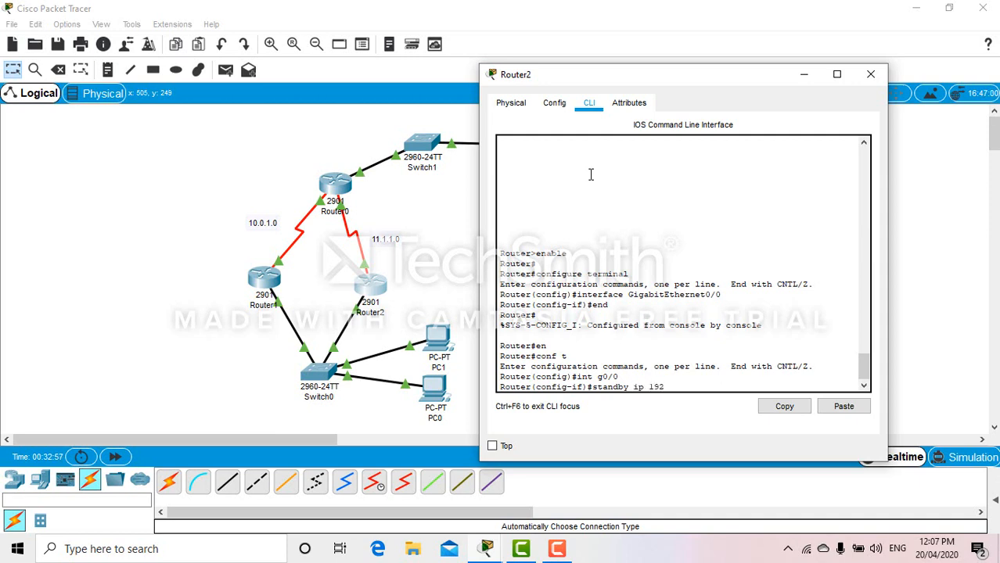
text(.168.1.1)
text(end)
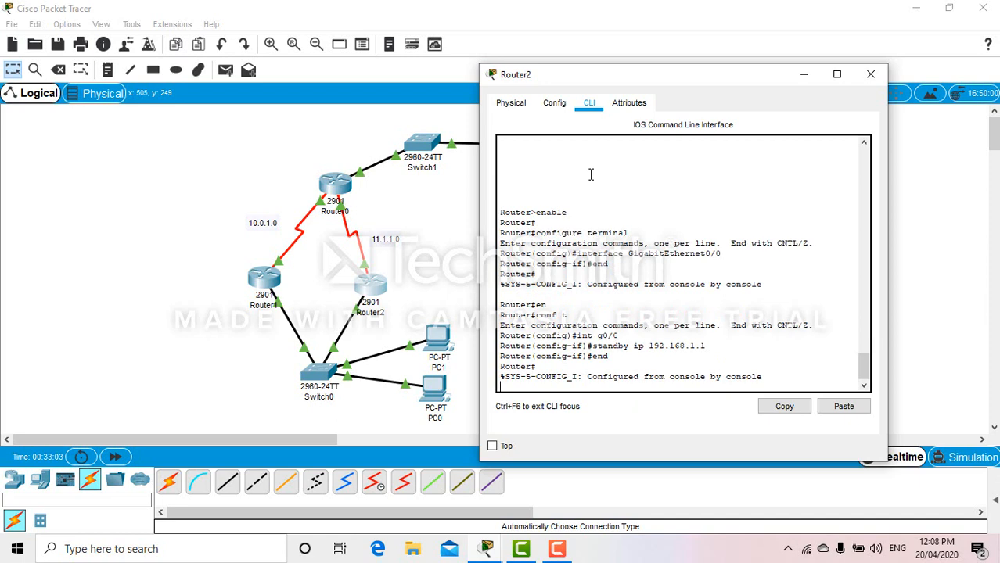
text(wr)
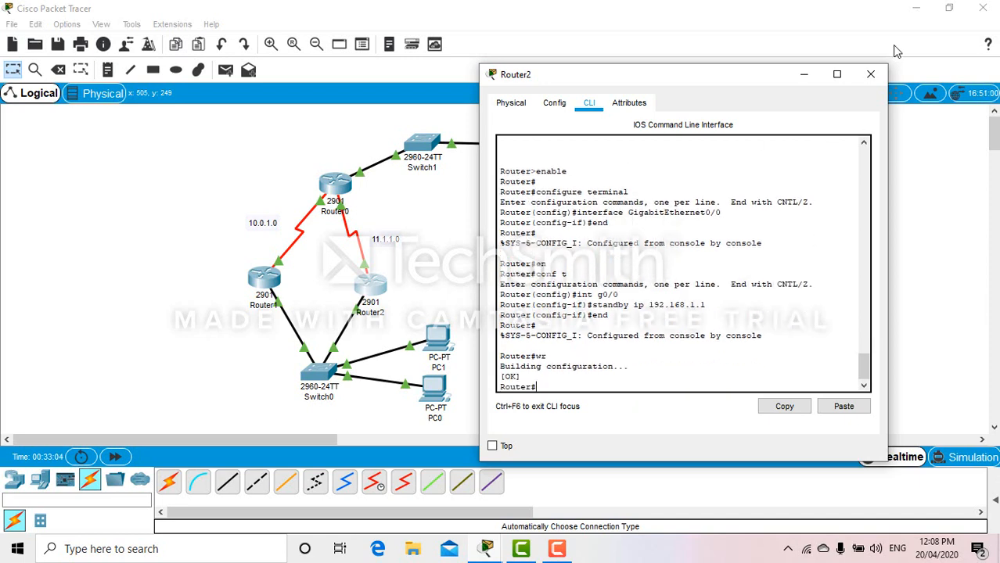
click(871, 74)
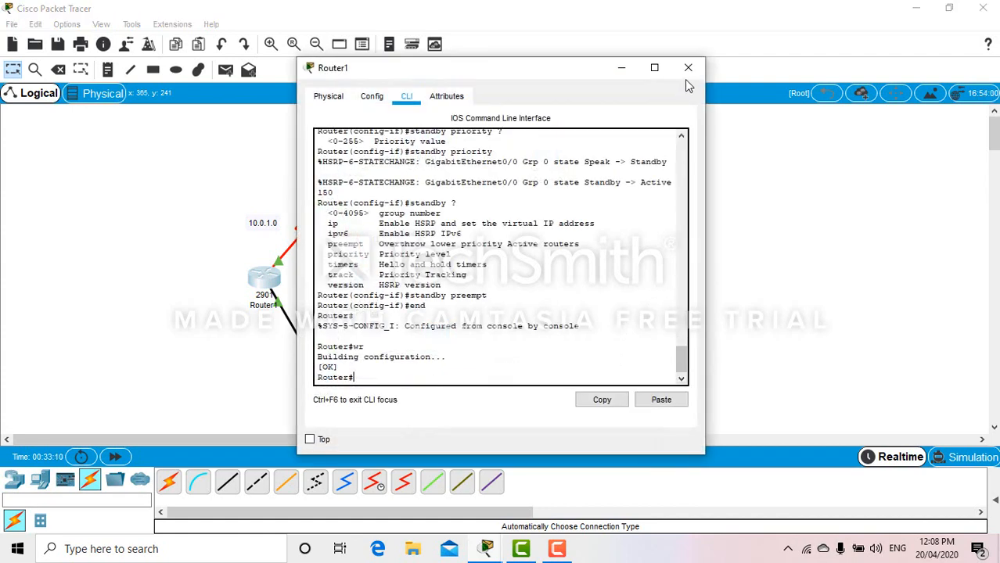
Ping 192.168.1.1 from Server0's Command Prompt with 0% loss, then close Server0.
click(688, 67)
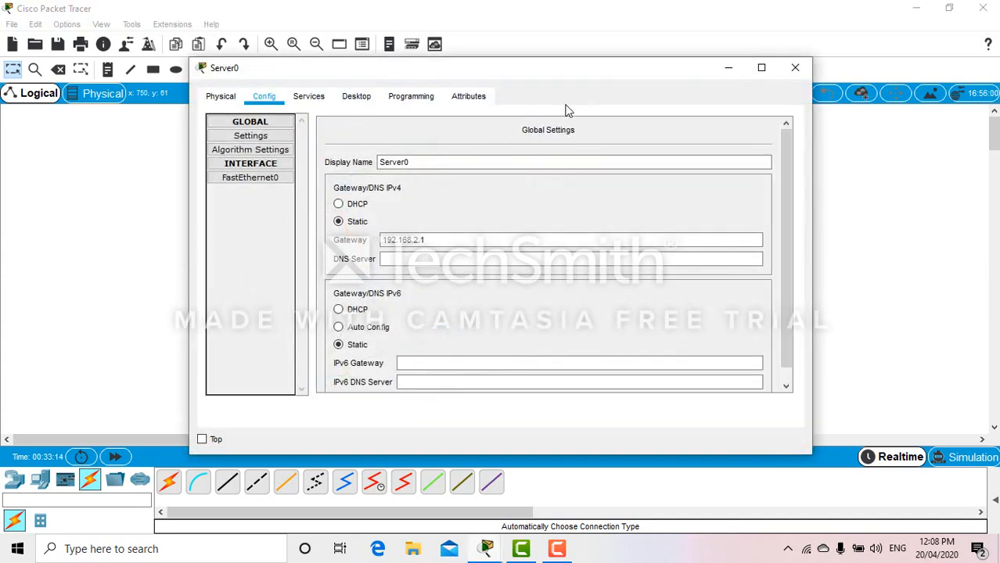
click(356, 95)
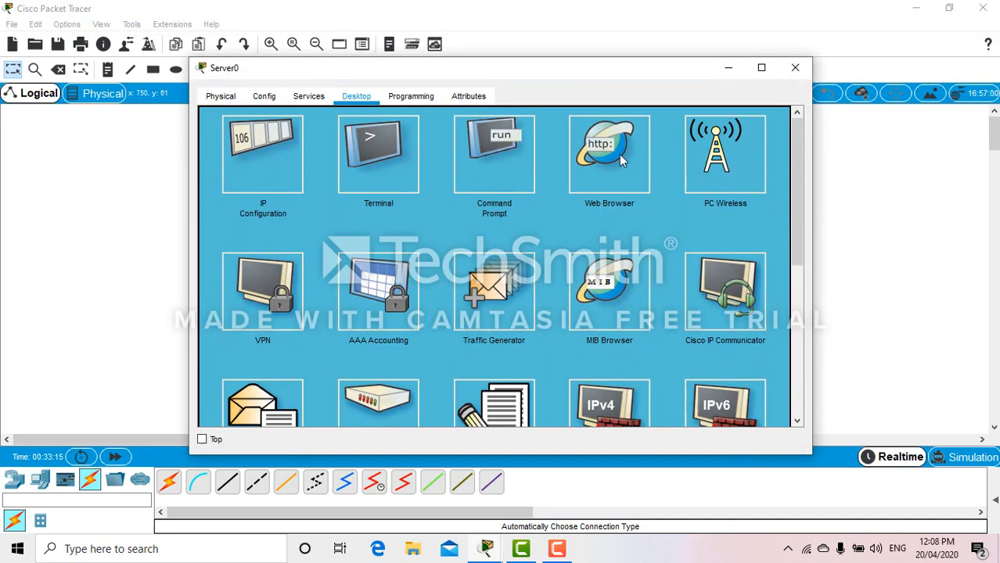
click(494, 154)
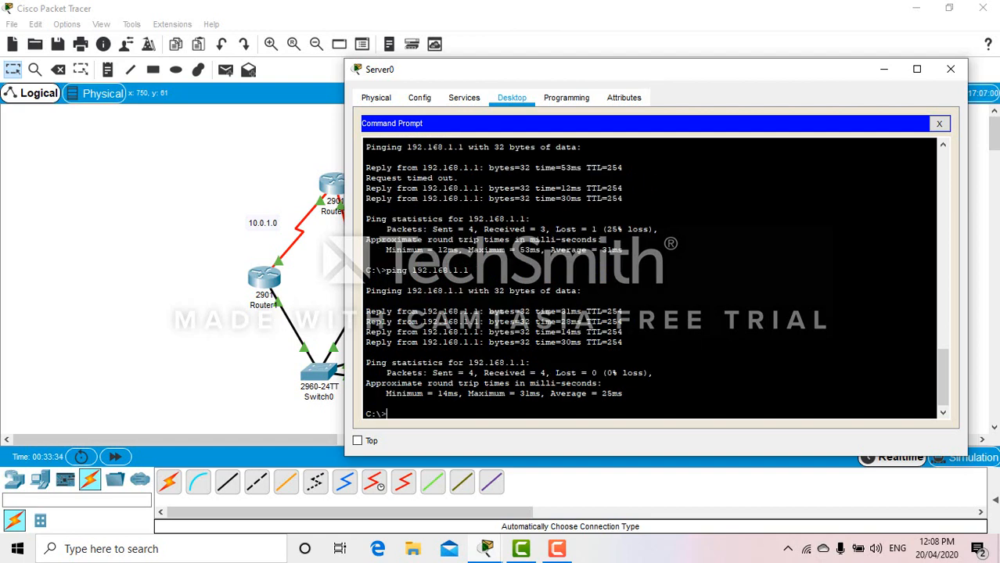
mouse_move(951, 68)
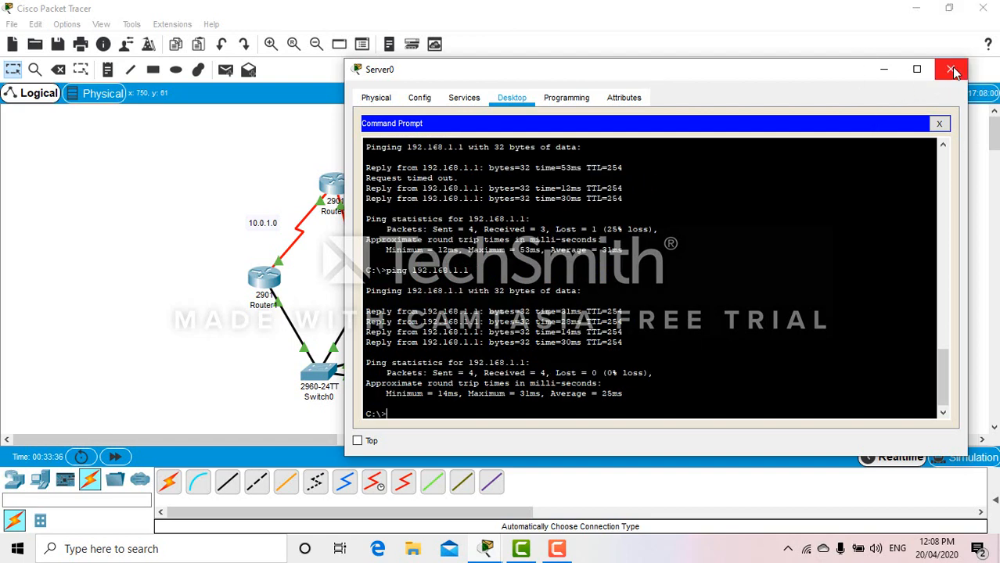
click(951, 68)
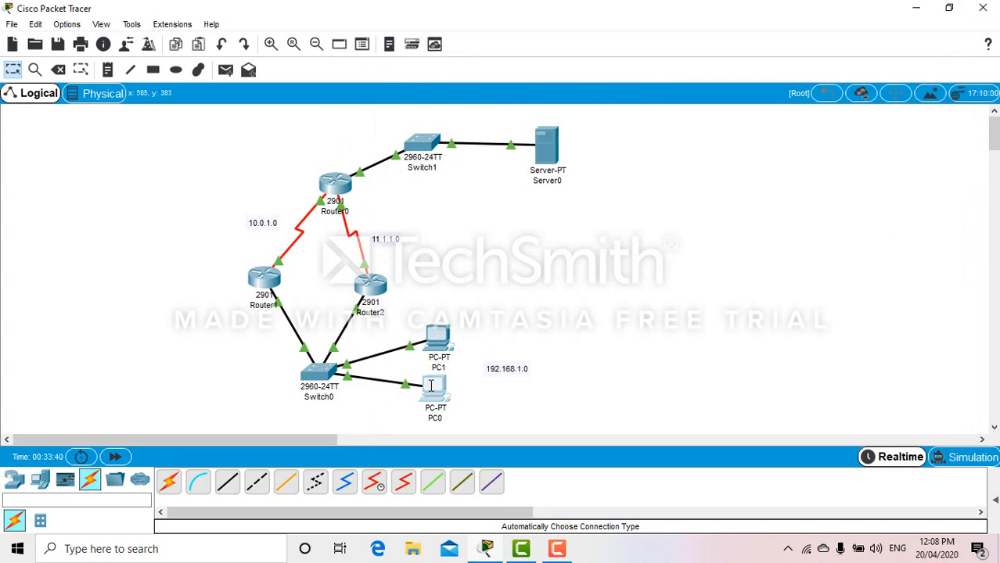
Ping 192.168.2.2 from PC0's Command Prompt with all replies, then close PC0.
double_click(434, 387)
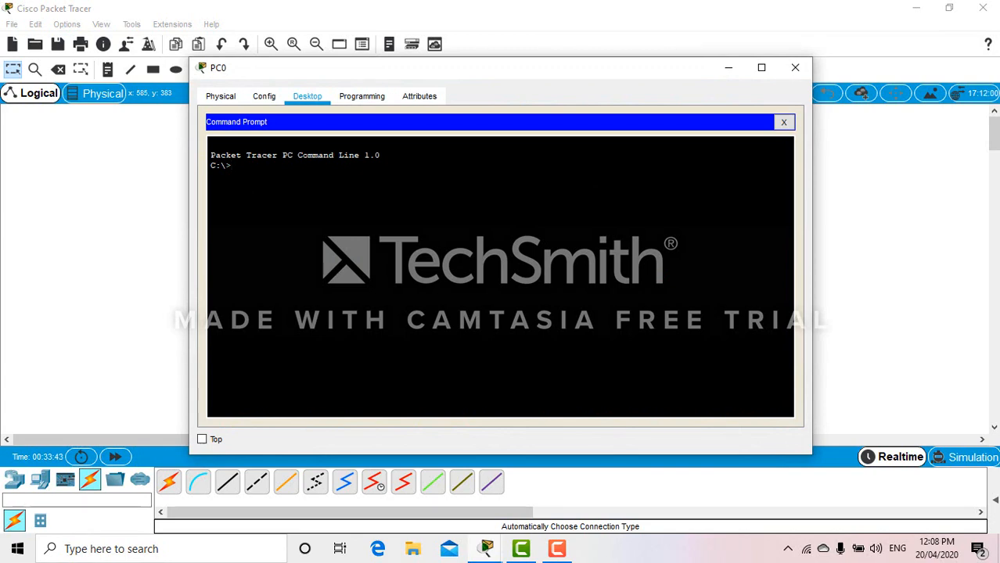
text(ping 192.)
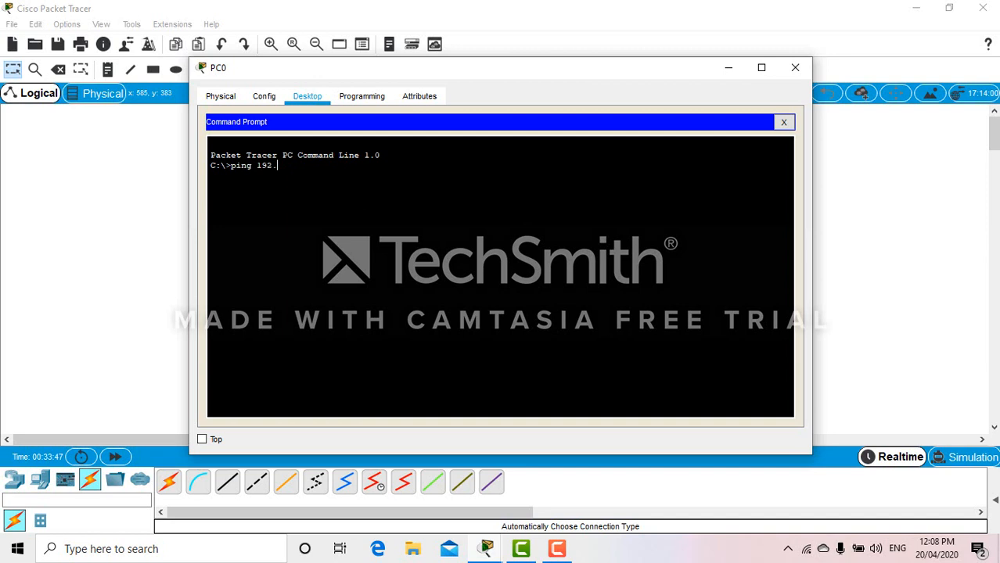
text(168.2..2)
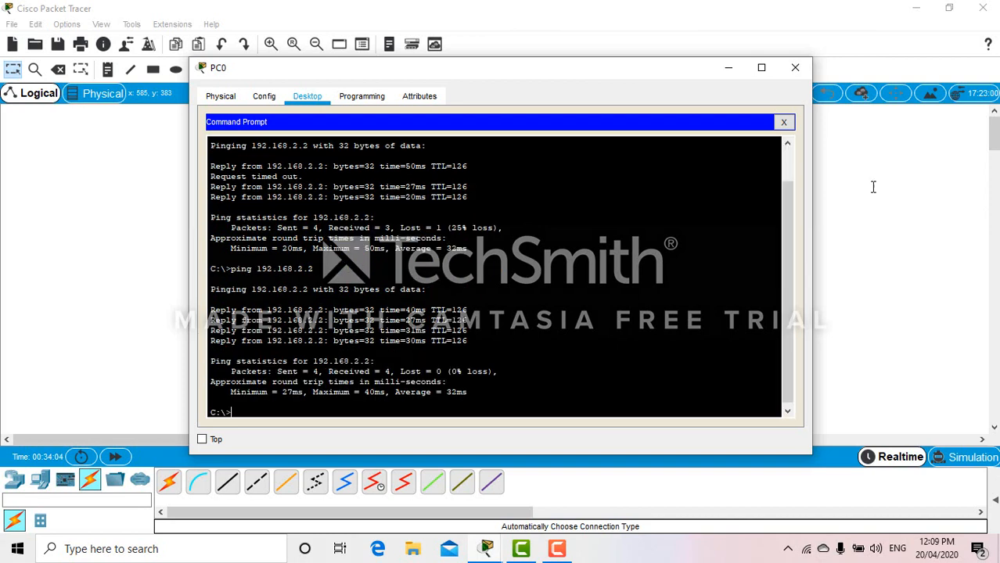
click(795, 67)
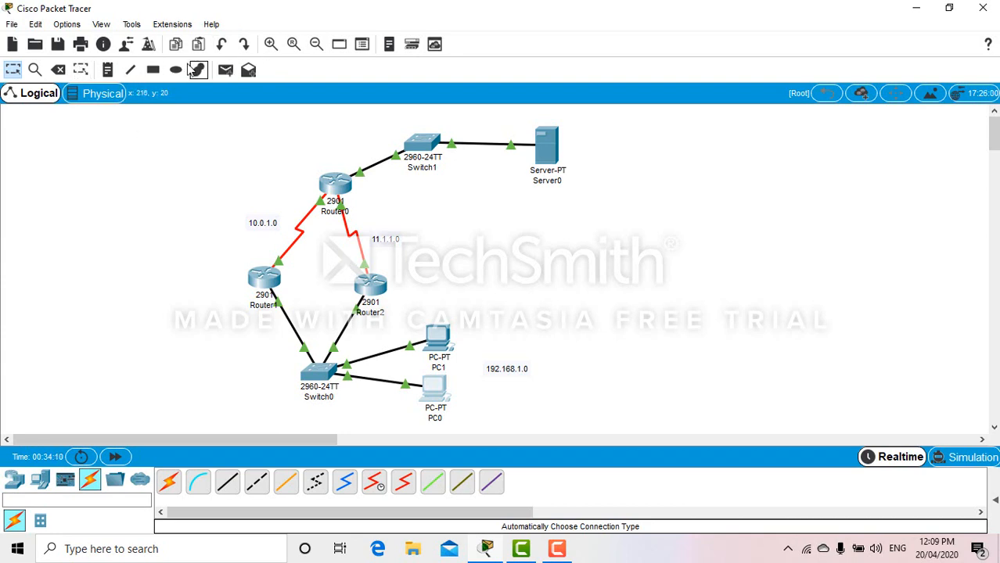
Draw an ellipse around Router1 and choose No to keep it.
click(176, 70)
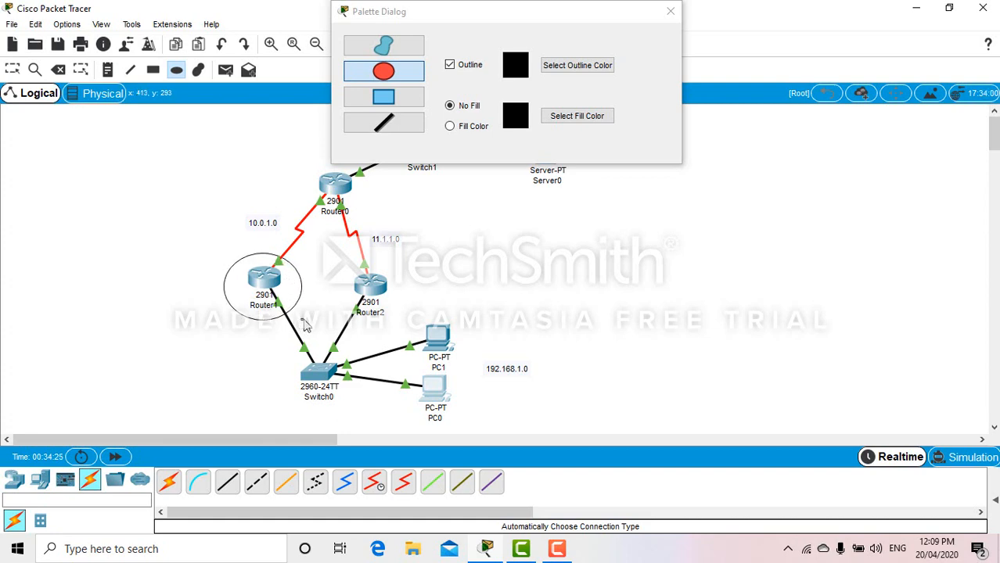
click(670, 11)
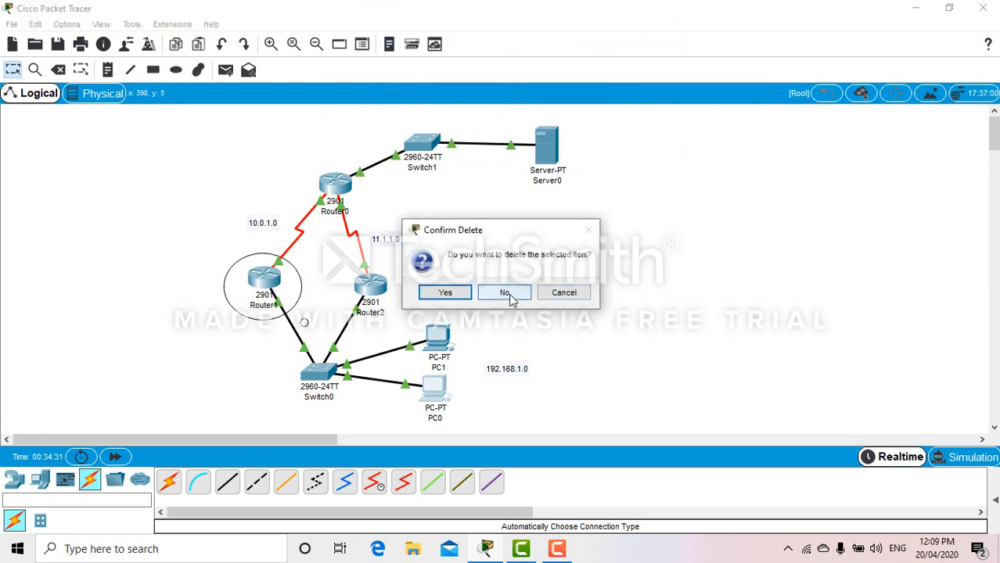
click(505, 292)
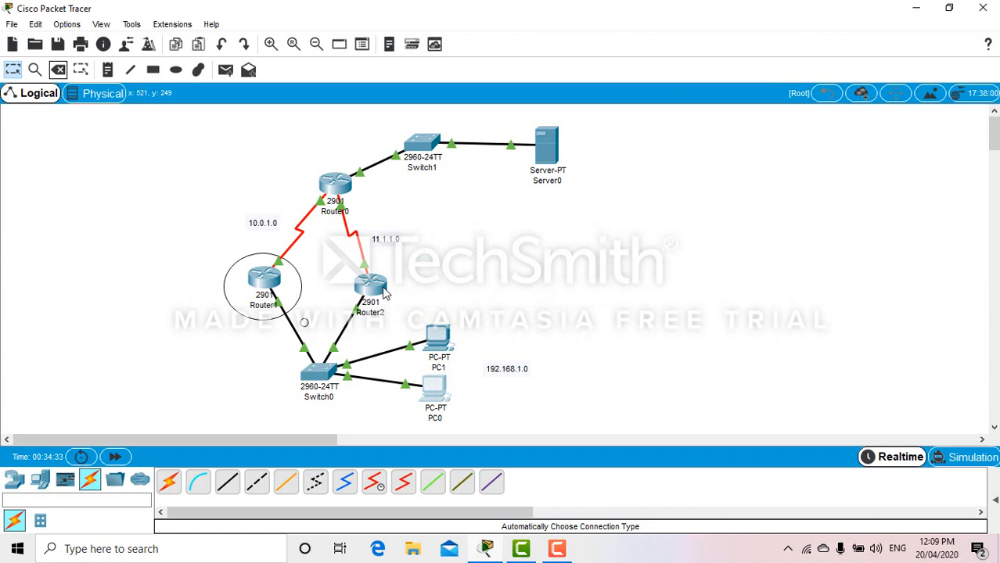
mouse_move(559, 237)
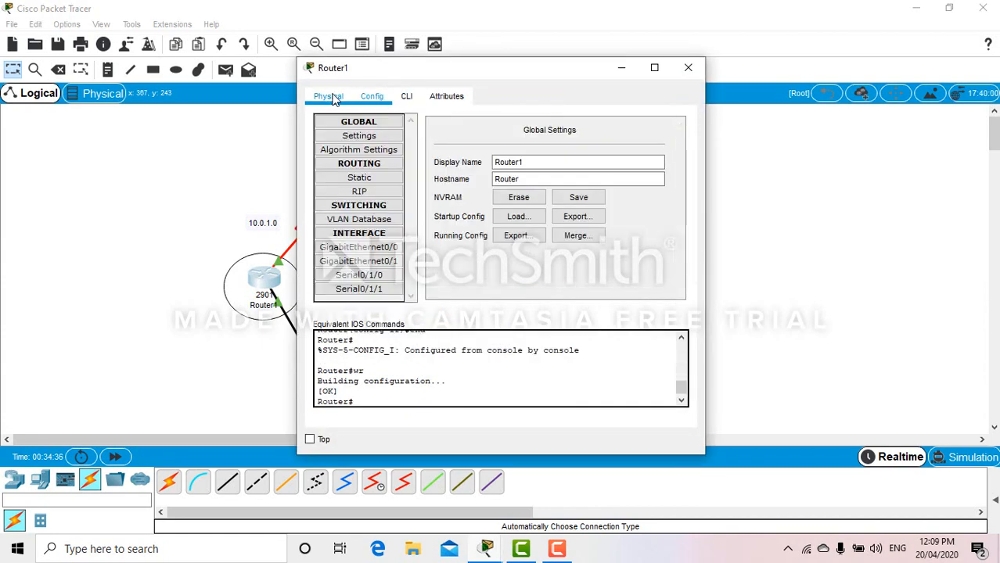
Switch off Router1's power on its Physical tab to simulate a failure.
click(328, 96)
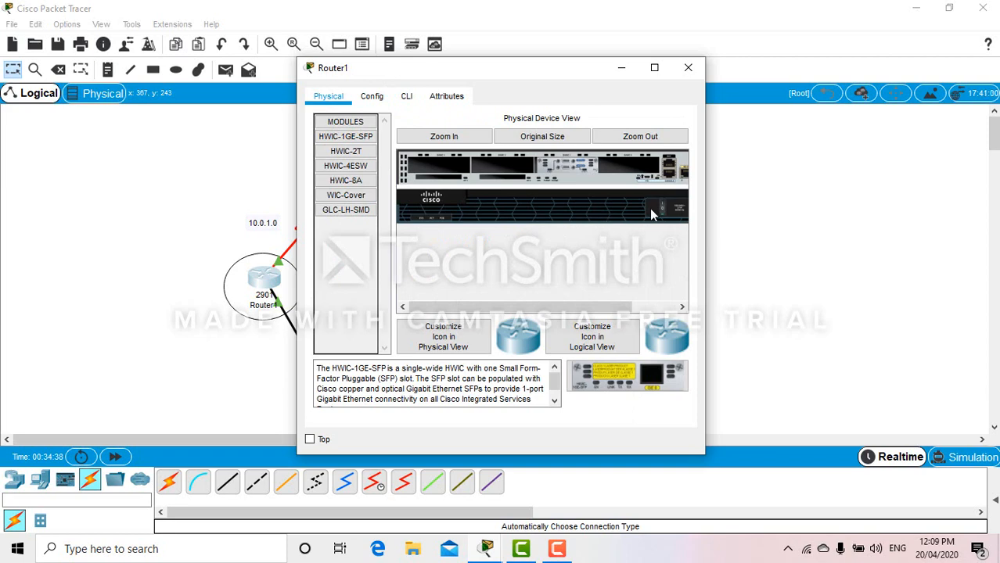
click(688, 67)
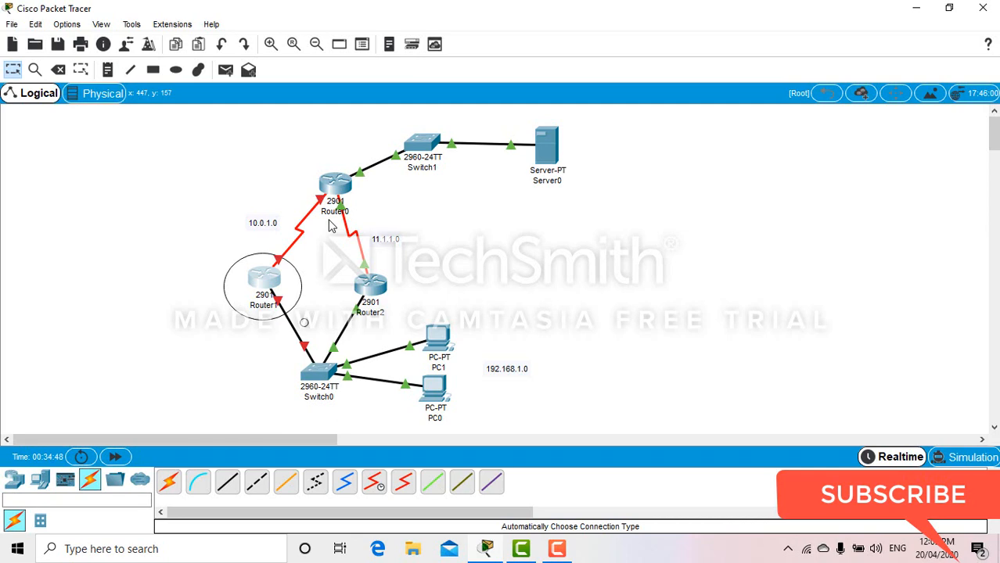
mouse_move(375, 317)
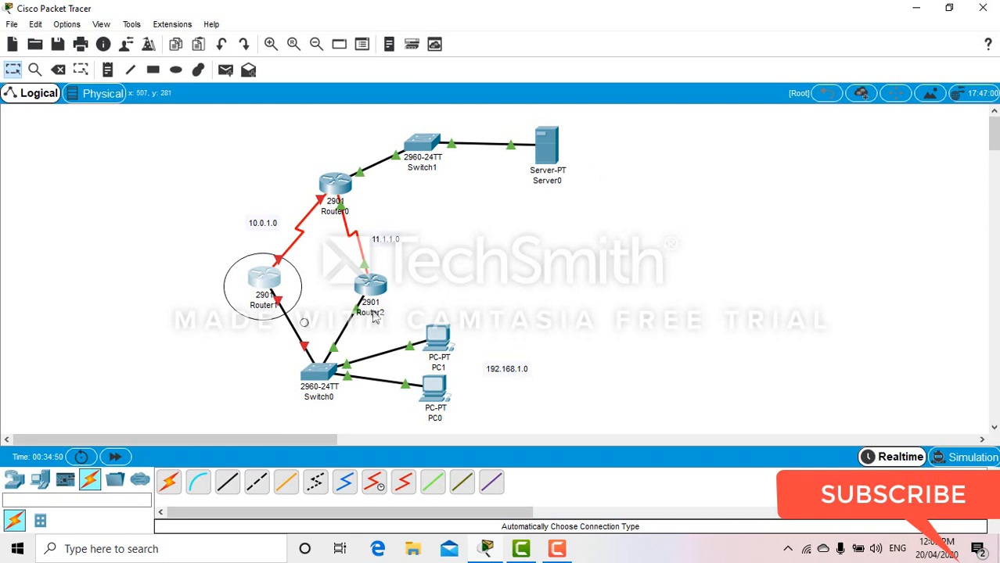
mouse_move(428, 399)
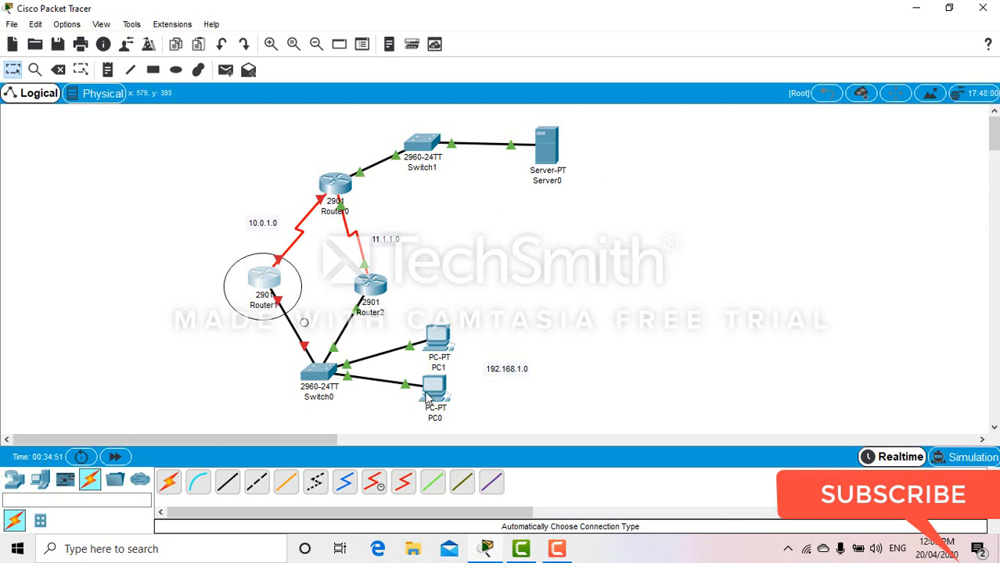
From PC0's Command Prompt, ping 192.168.2.2 with Router1 off and get all replies.
double_click(434, 392)
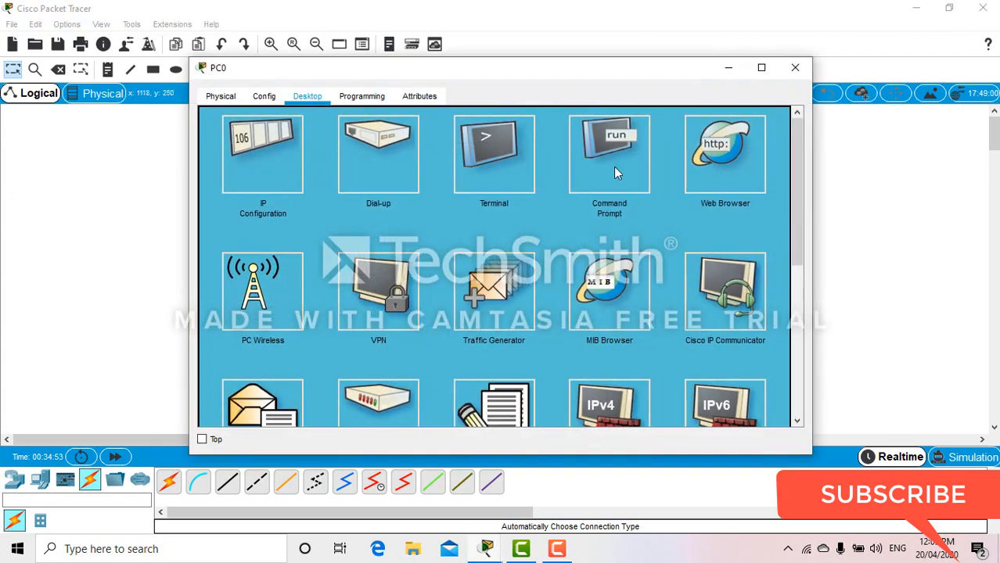
click(608, 153)
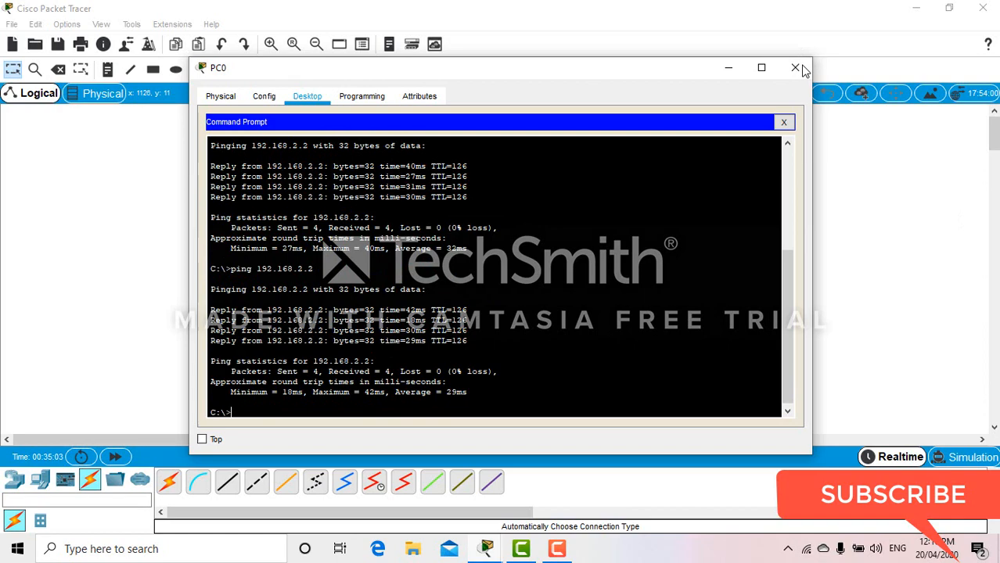
click(796, 68)
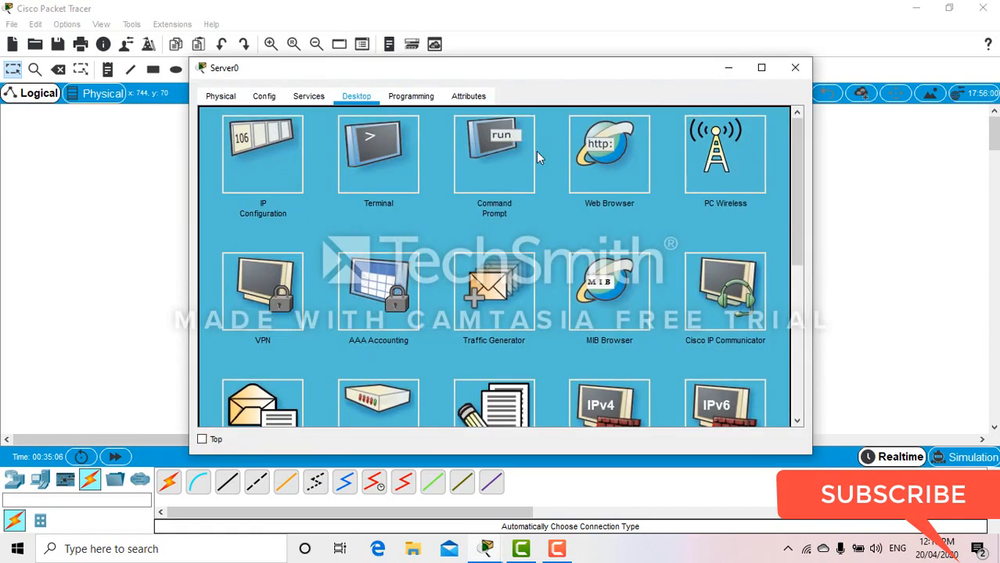
From Server0's Command Prompt, ping 192.168.1.4 and 192.168.1.5 with Router1 still down.
click(494, 154)
text(ping 192.168.1.)
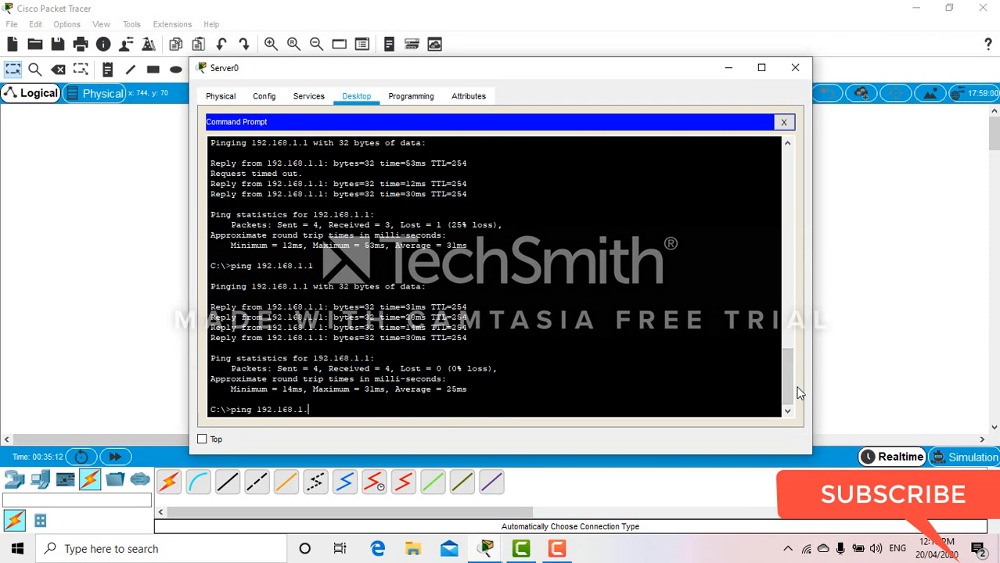
text(4)
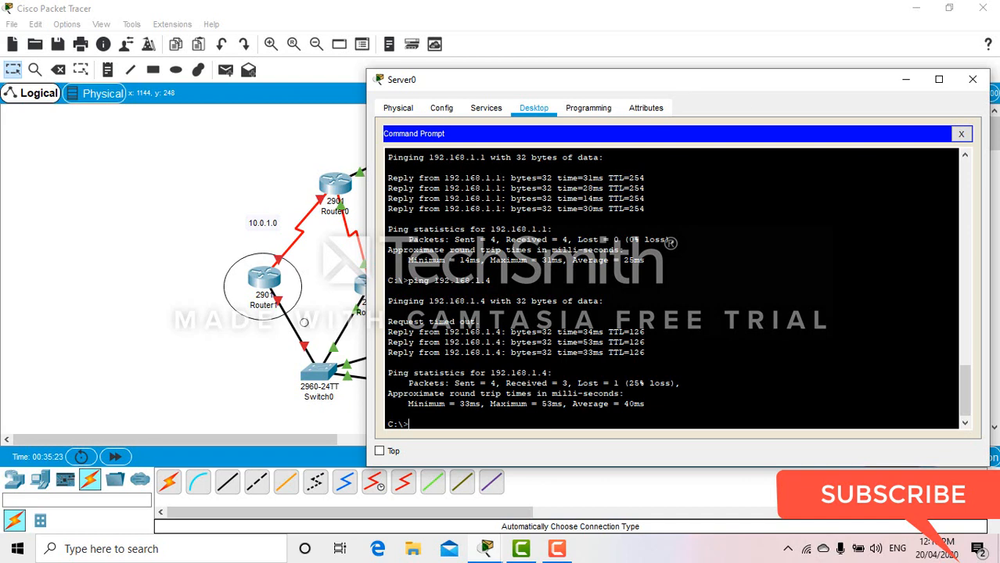
click(973, 79)
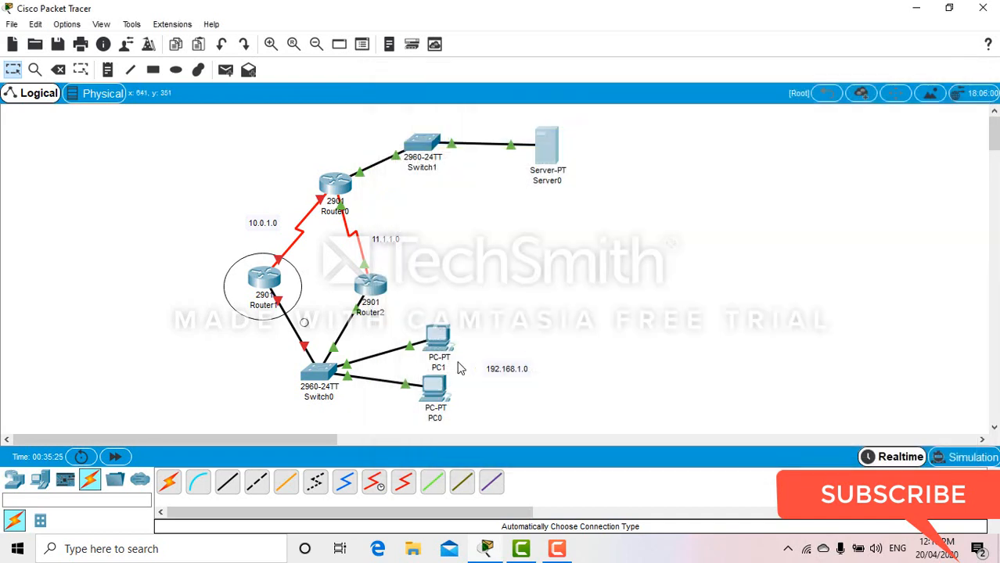
mouse_move(434, 391)
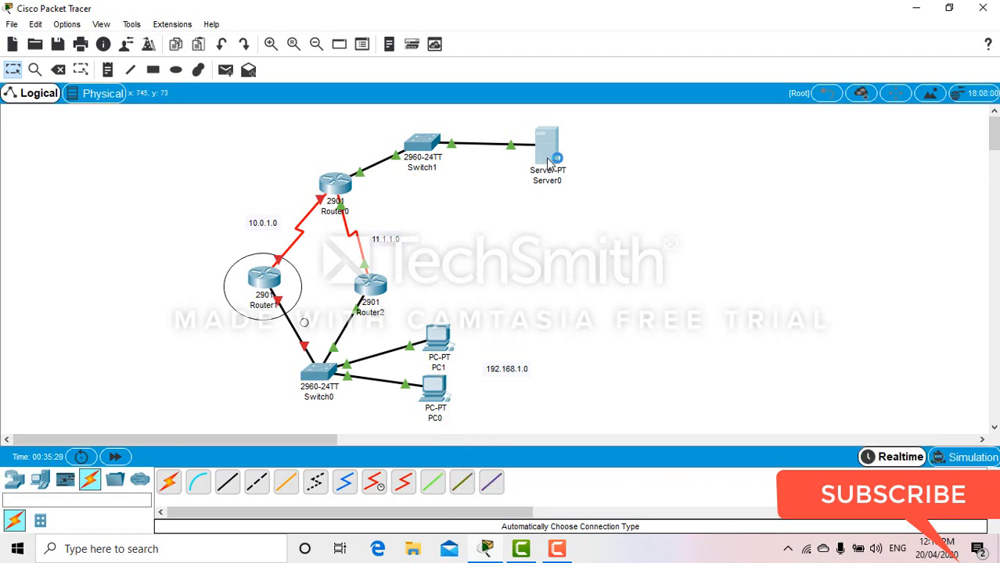
double_click(546, 148)
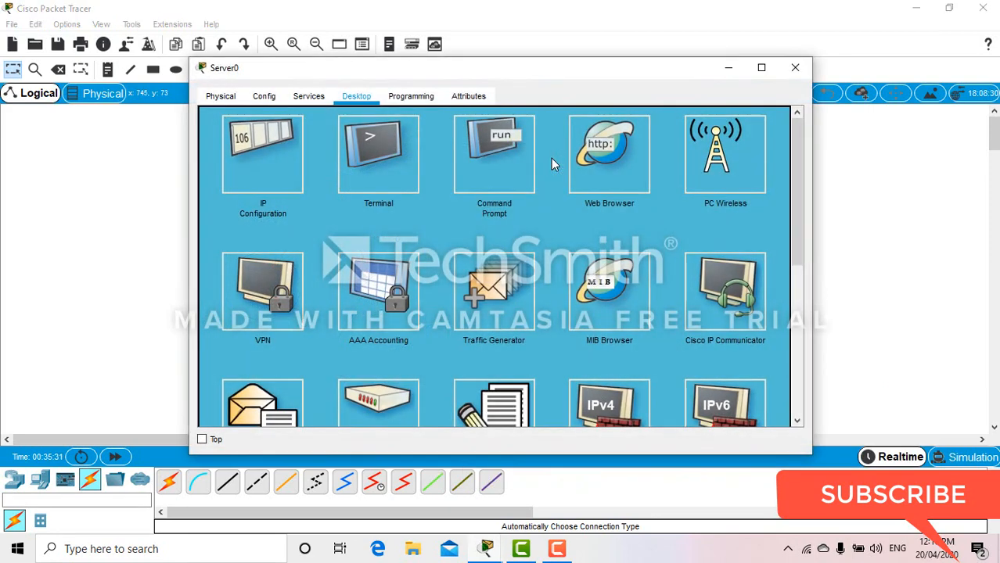
click(494, 153)
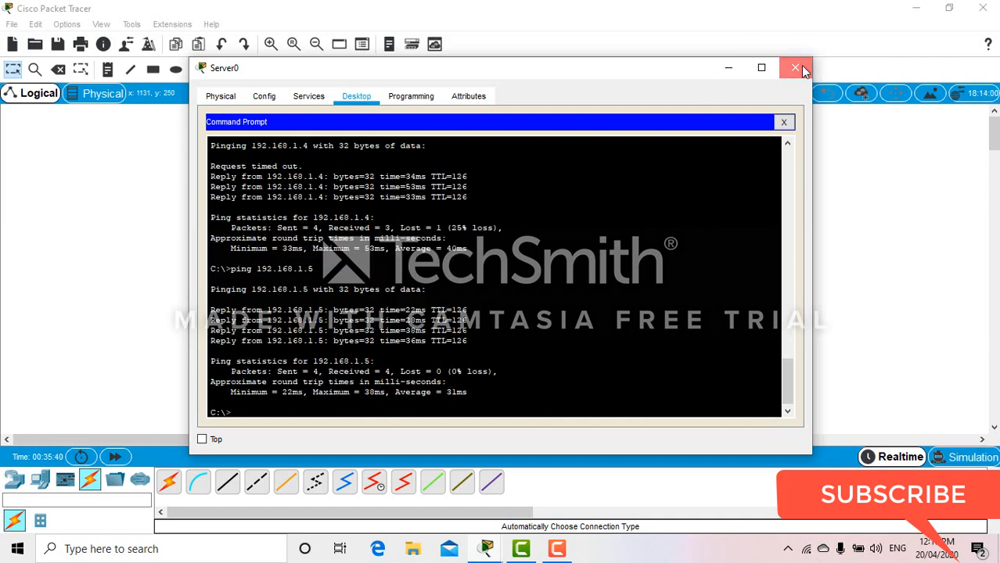
click(795, 68)
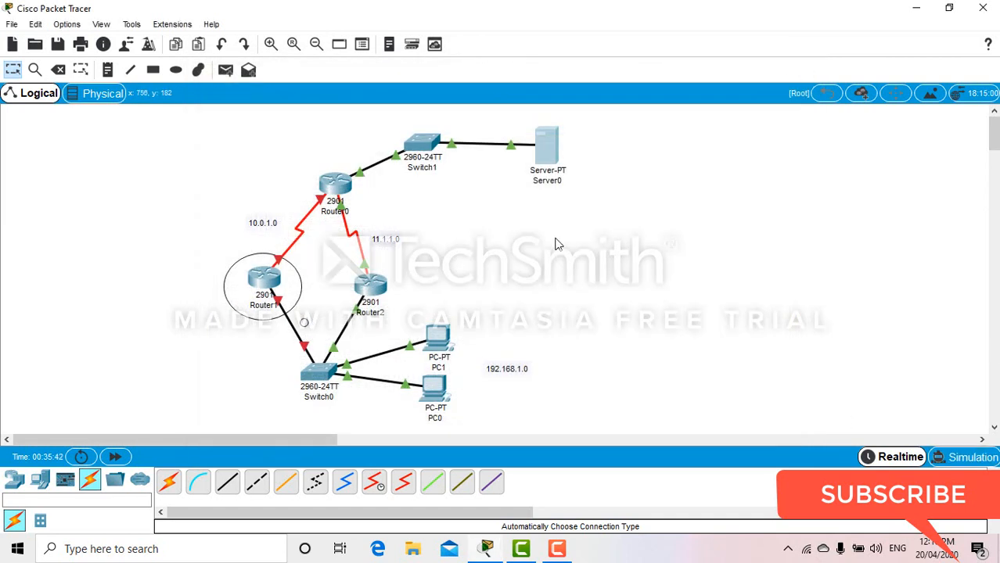